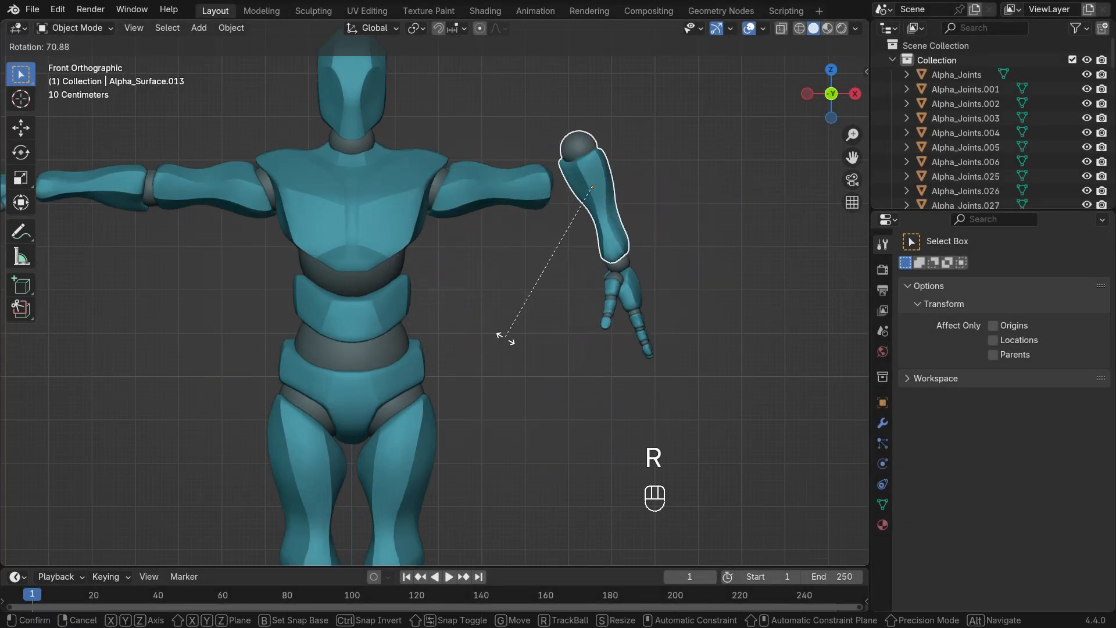
- Rotate the forearm about its elbow with R, then move on to the door scene
{"action": "key", "text": "z"}
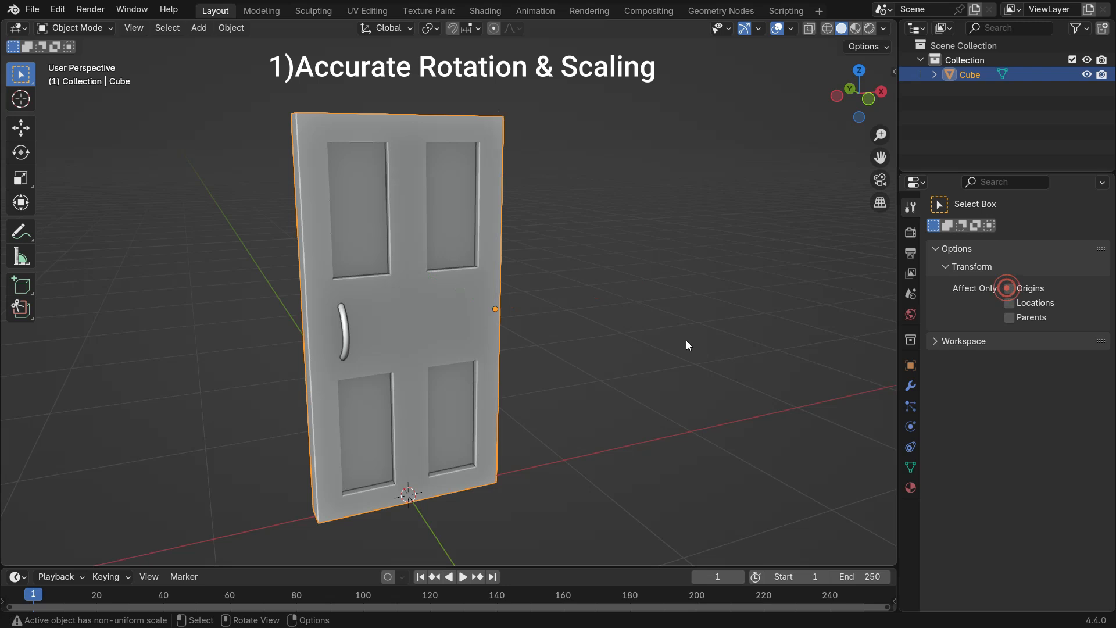
{"action": "key", "text": "r"}
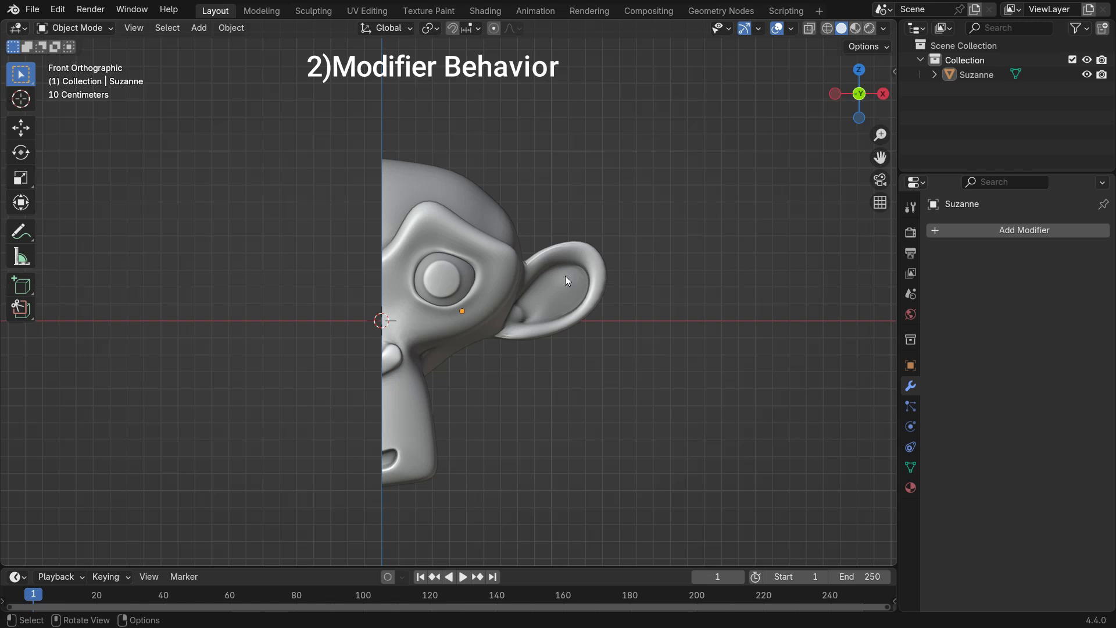
- Add a Mirror modifier to the half Suzanne head and set its origin to the 3D cursor
{"action": "left_click", "coordinate": [1026, 230]}
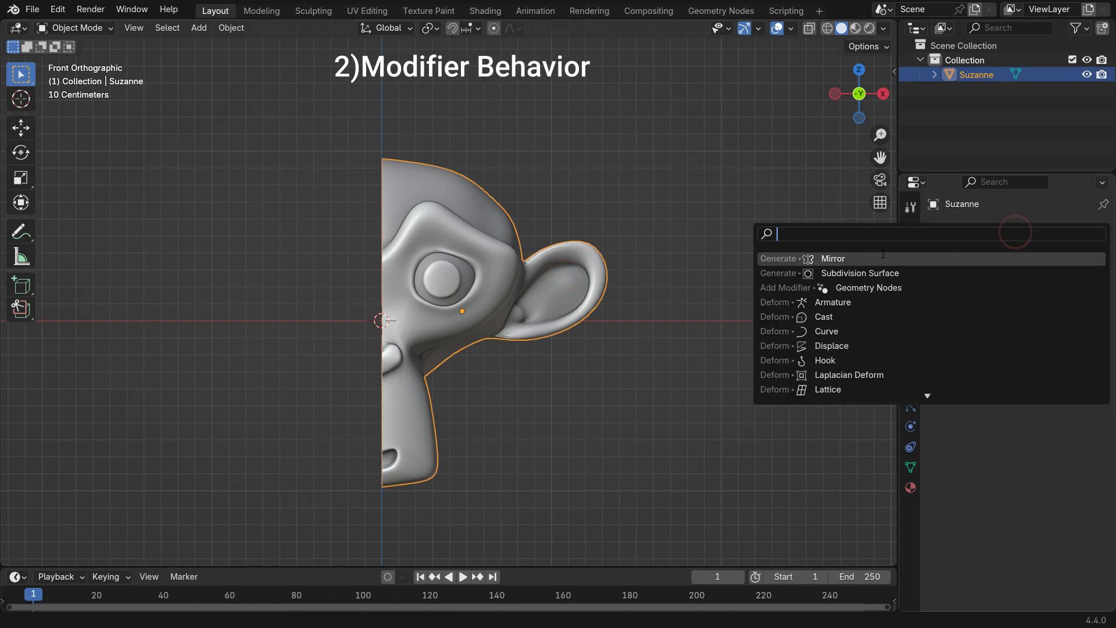
{"action": "left_click", "coordinate": [833, 258]}
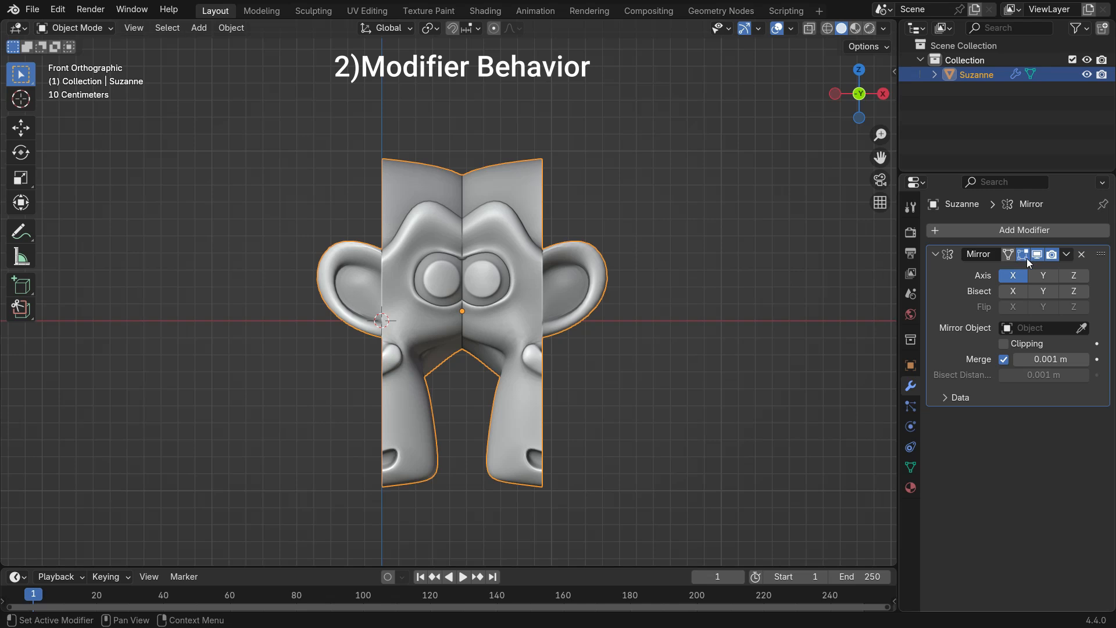
{"action": "left_click", "coordinate": [1036, 255]}
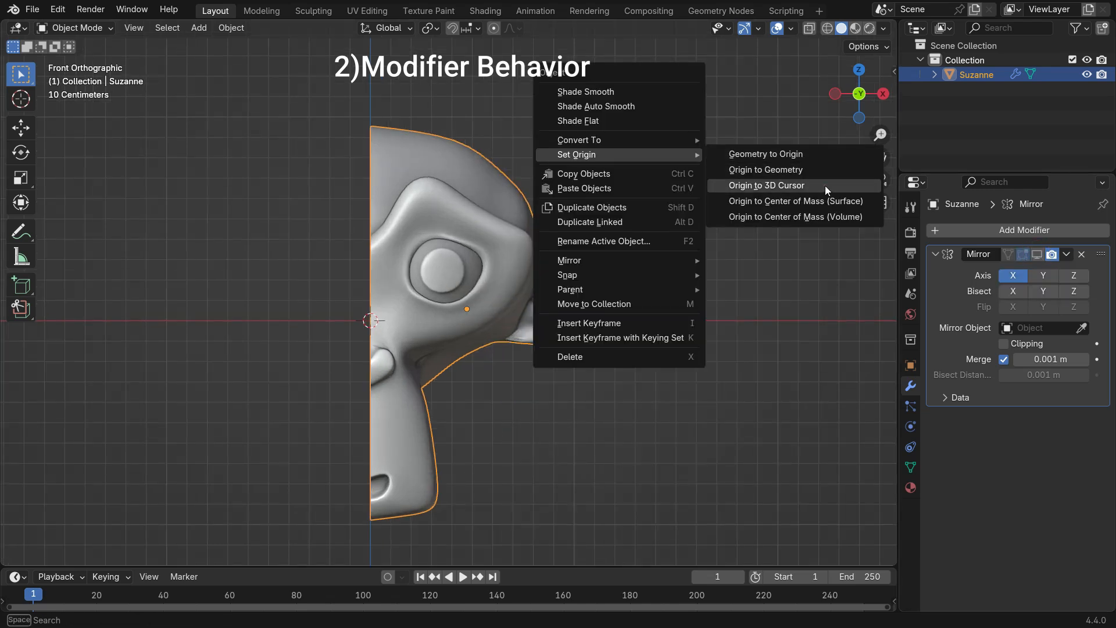
{"action": "left_click", "coordinate": [767, 185]}
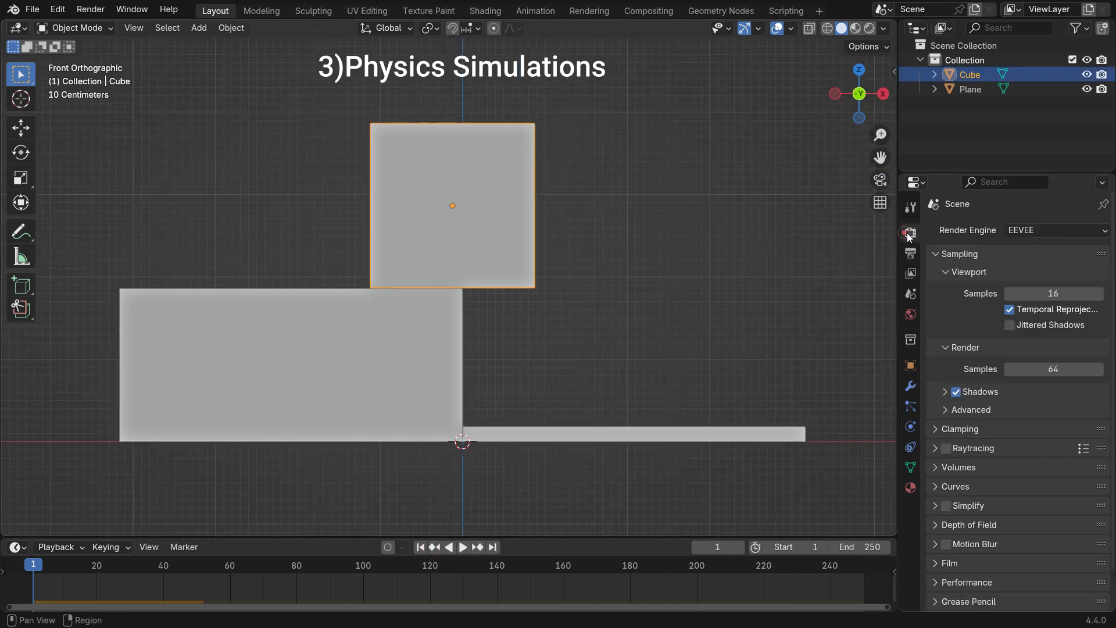
- Play the falling-cube simulation and rewind the timeline to frame 1
{"action": "key", "text": "g"}
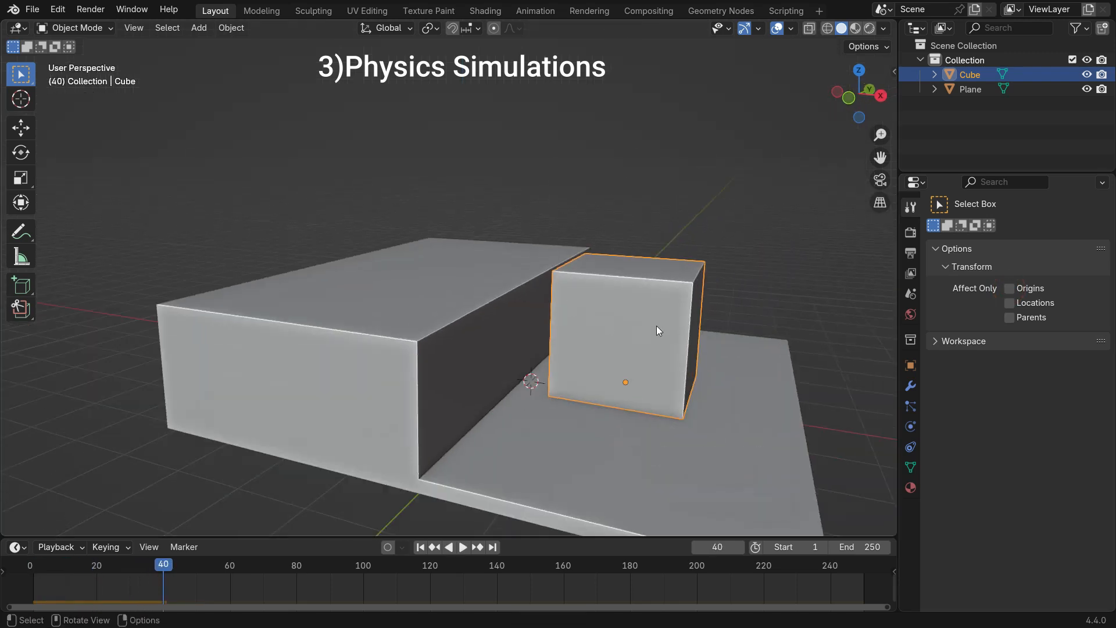
{"action": "key", "text": "shift+Left"}
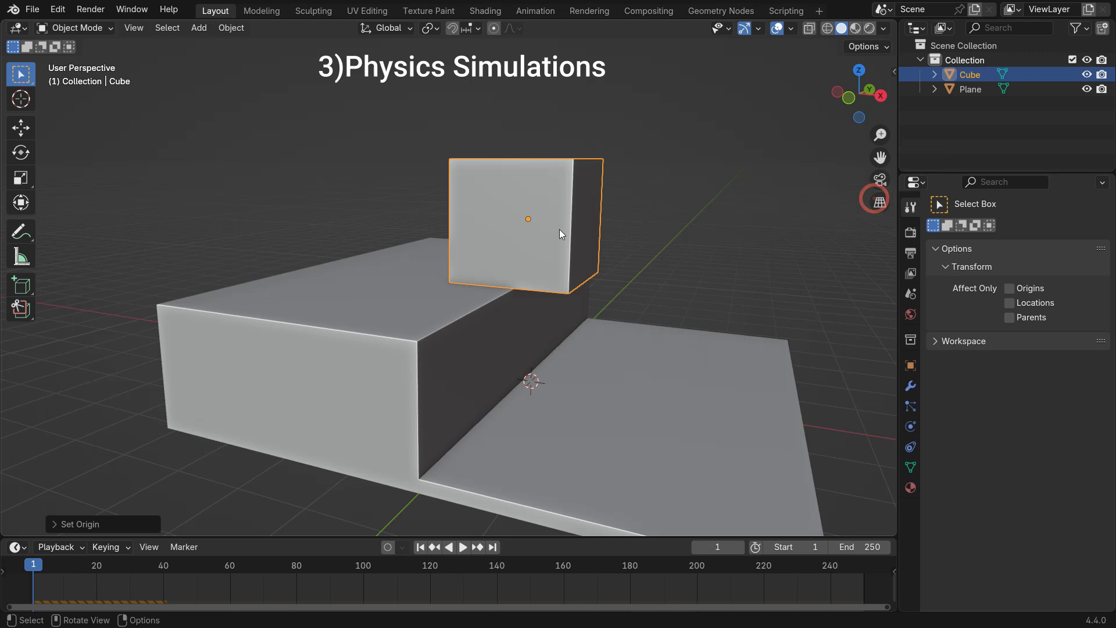
{"action": "key", "text": "space"}
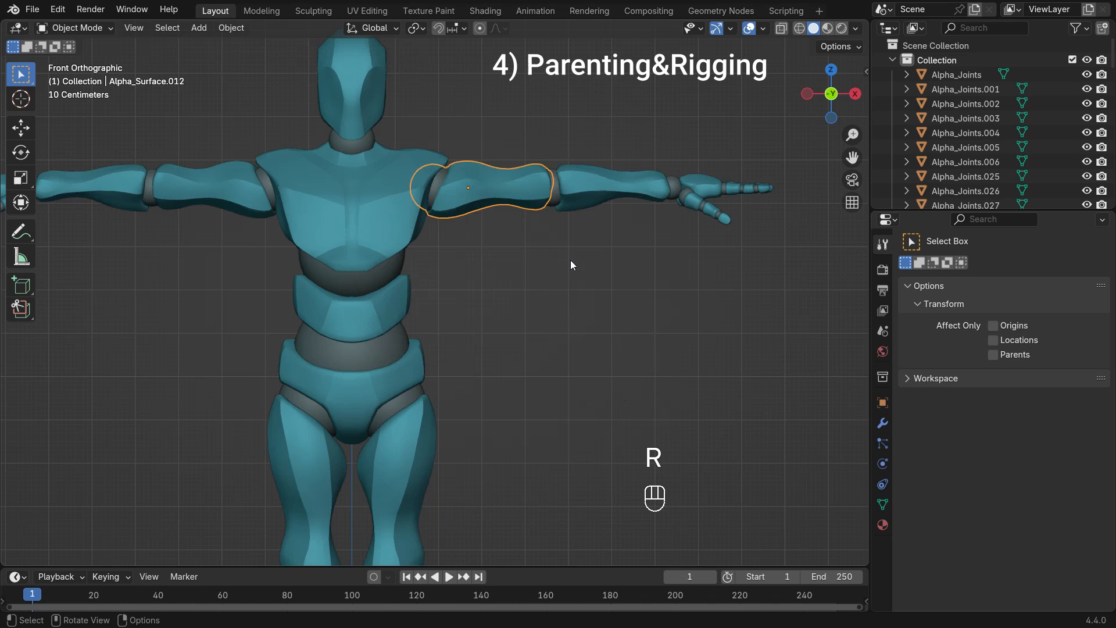
- In Edit Mode select the forearm's joint ring and the linked upper-arm geometry
{"action": "key", "text": "Tab"}
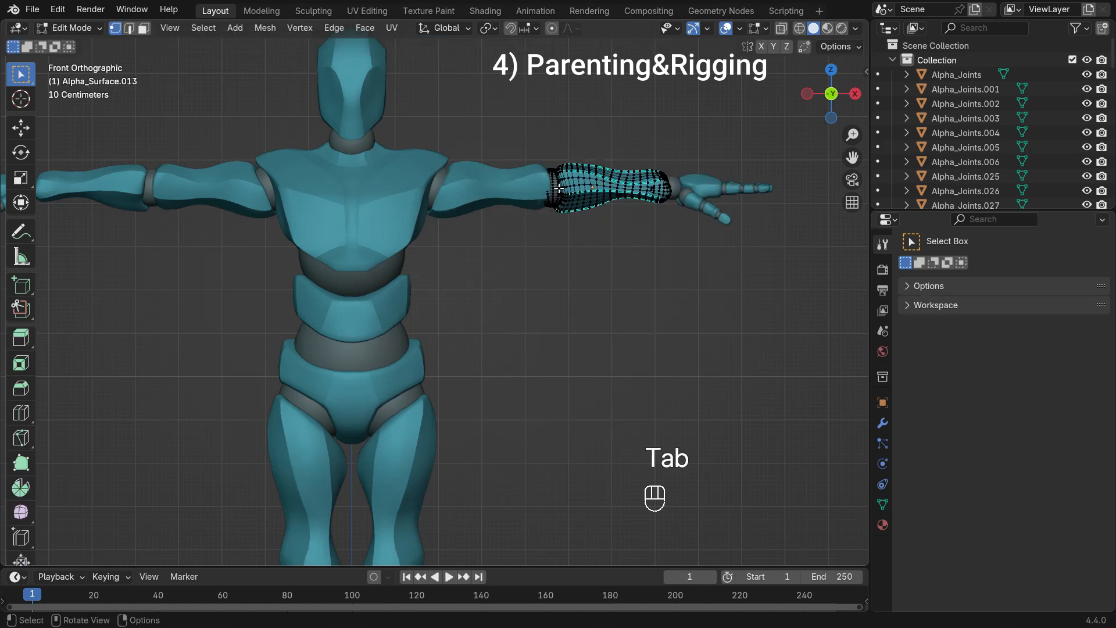
{"action": "key", "text": "shift+s"}
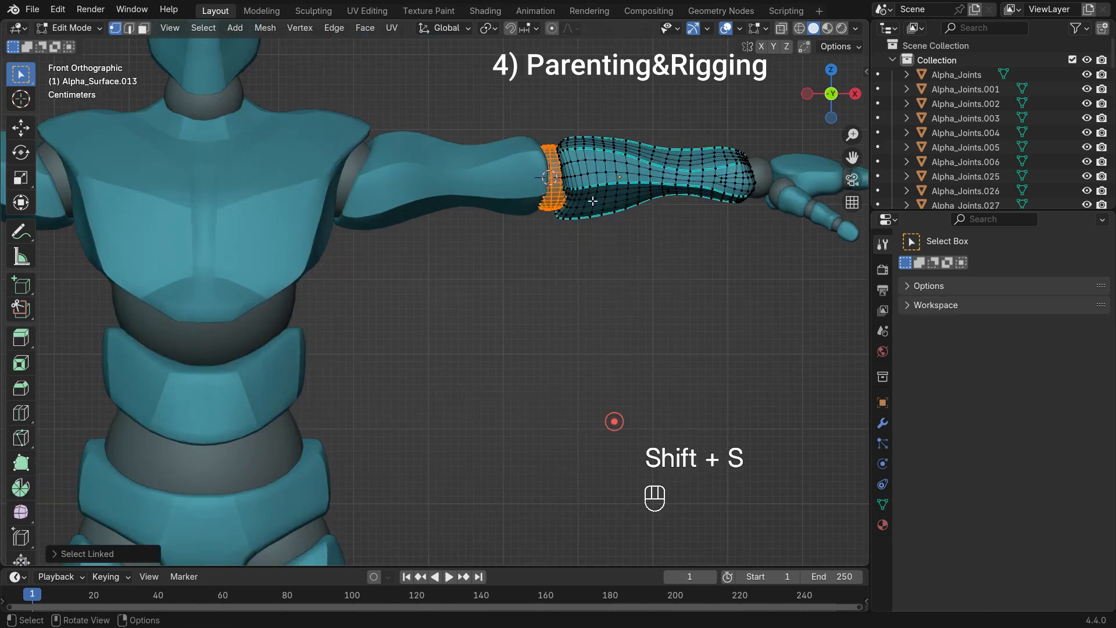
{"action": "key", "text": "Tab"}
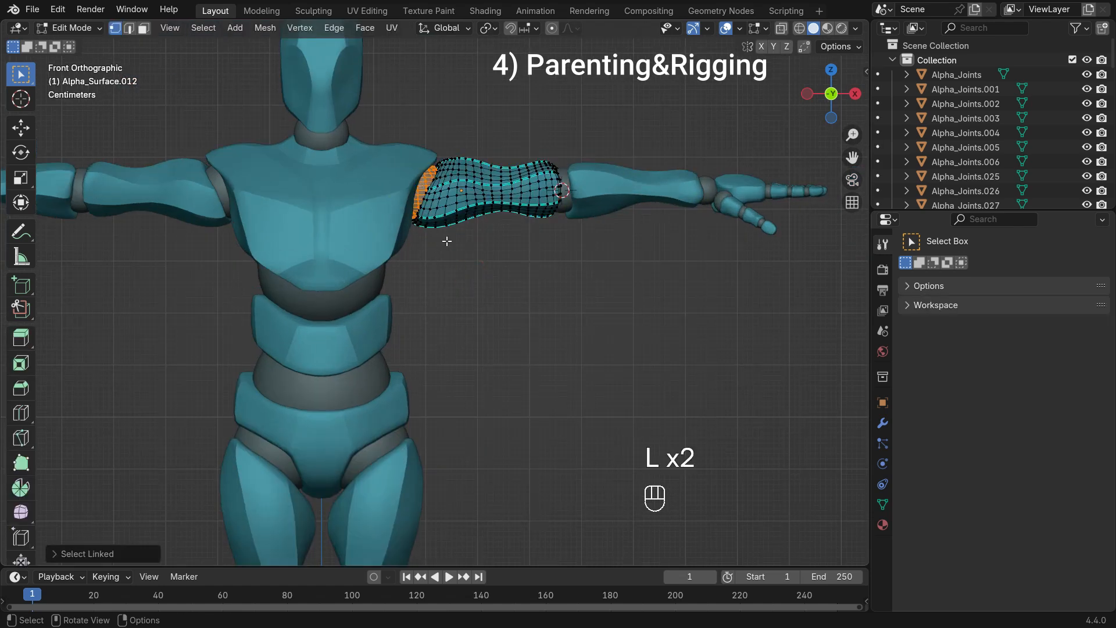
{"action": "key", "text": "Tab"}
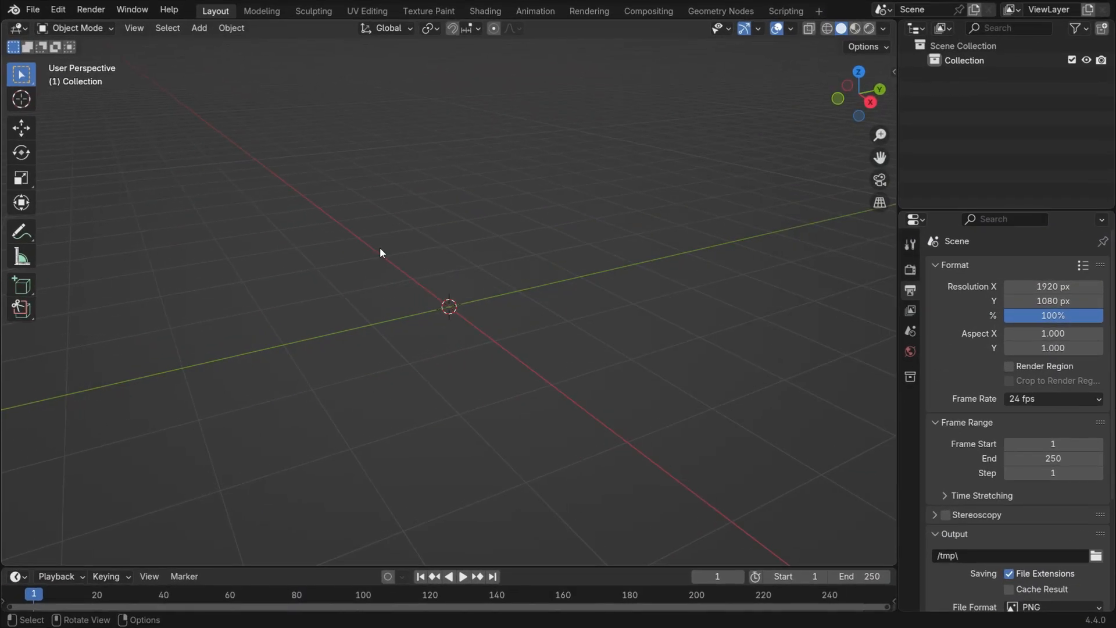
- Add a Cube mesh to the empty scene, then bring up the Preferences window
{"action": "key", "text": "shift+a"}
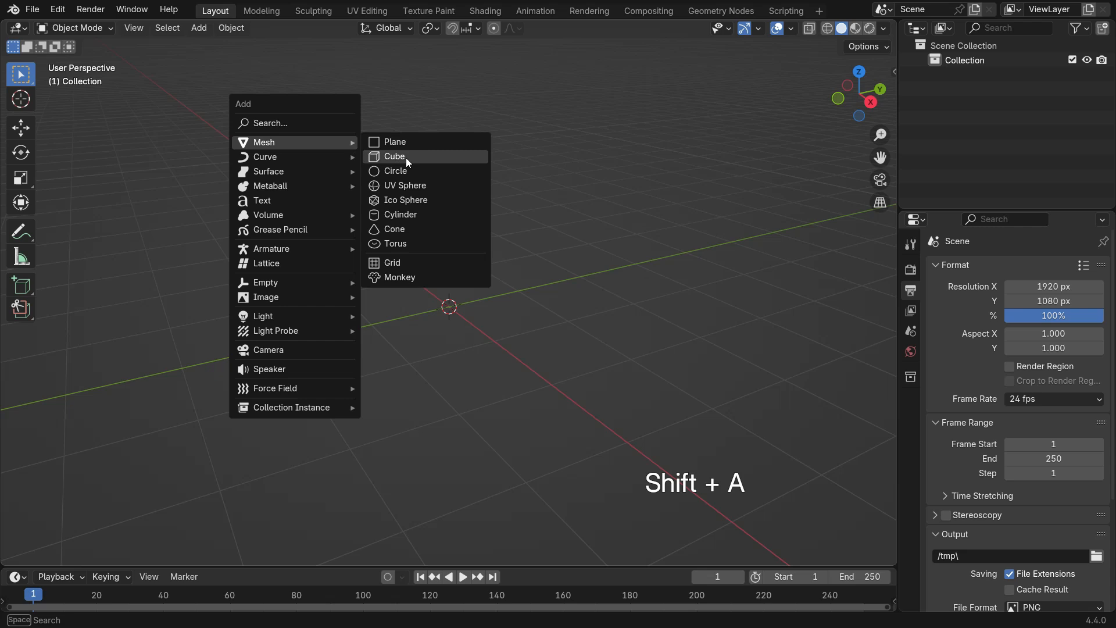
{"action": "left_click", "coordinate": [394, 156]}
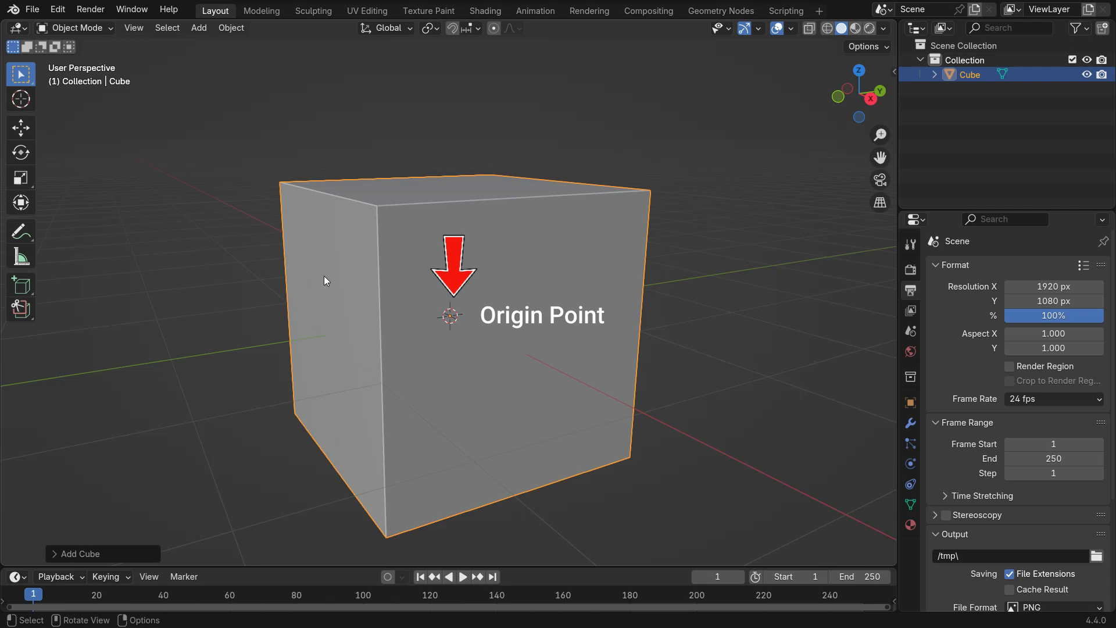
{"action": "left_click", "coordinate": [57, 9]}
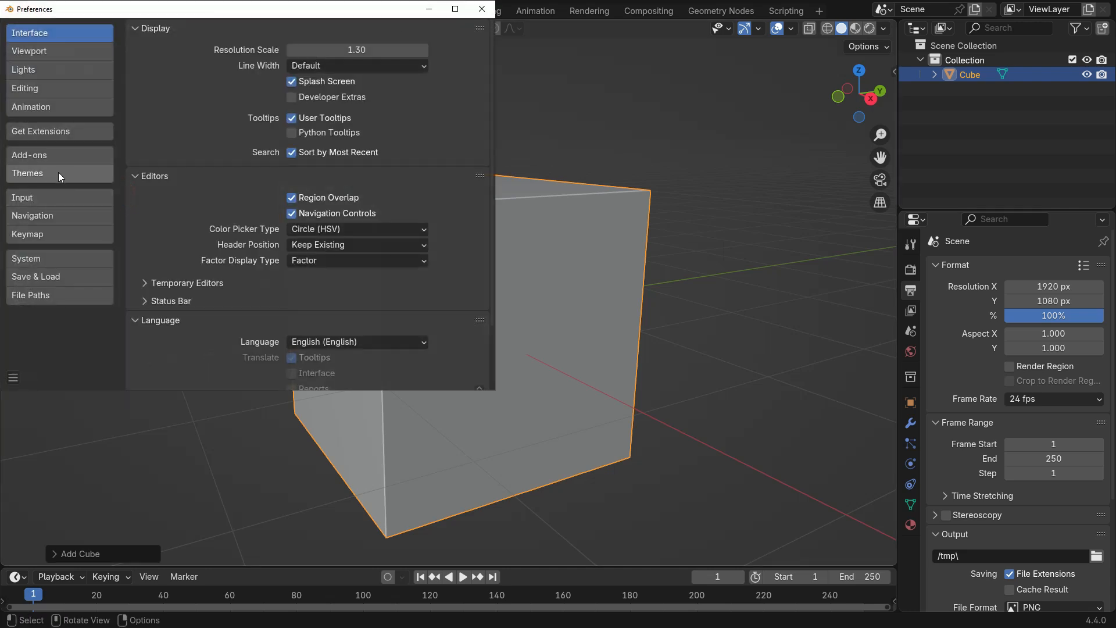
- In Themes > 3D Viewport set Object Origin Size to 10 px and close Preferences
{"action": "left_click", "coordinate": [27, 173]}
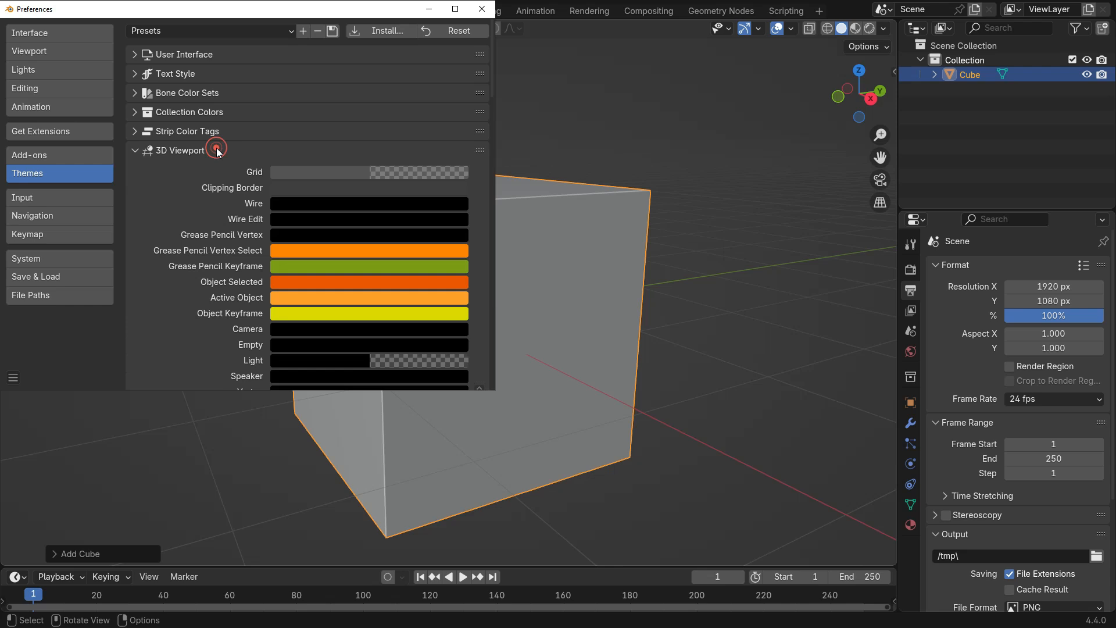
{"action": "scroll", "scroll_direction": "down", "scroll_amount": 3}
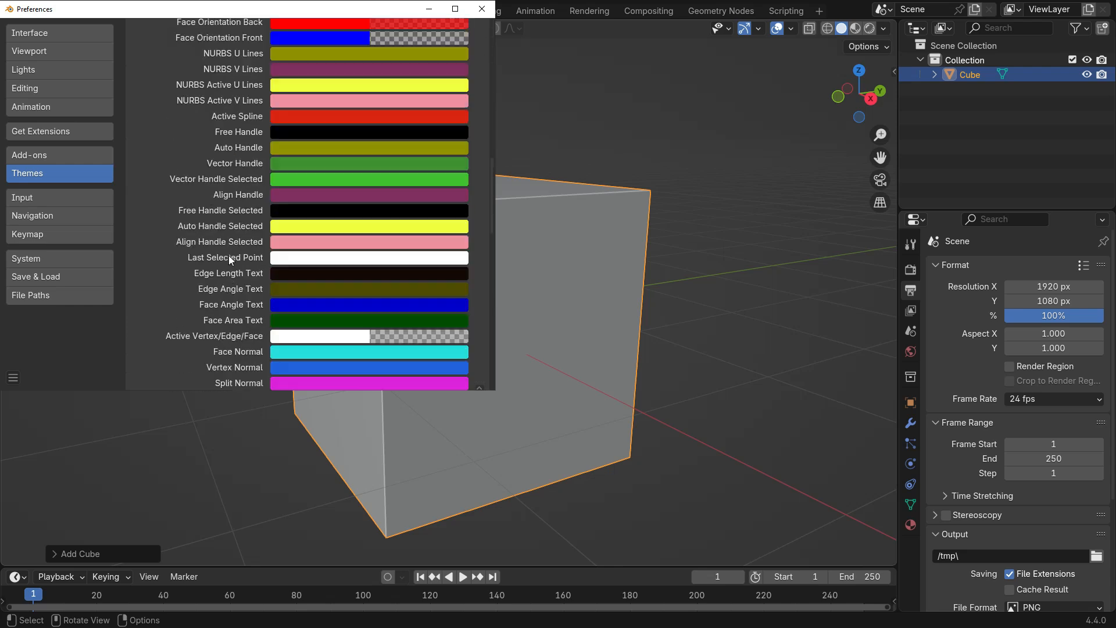
{"action": "scroll", "scroll_direction": "down", "scroll_amount": 3}
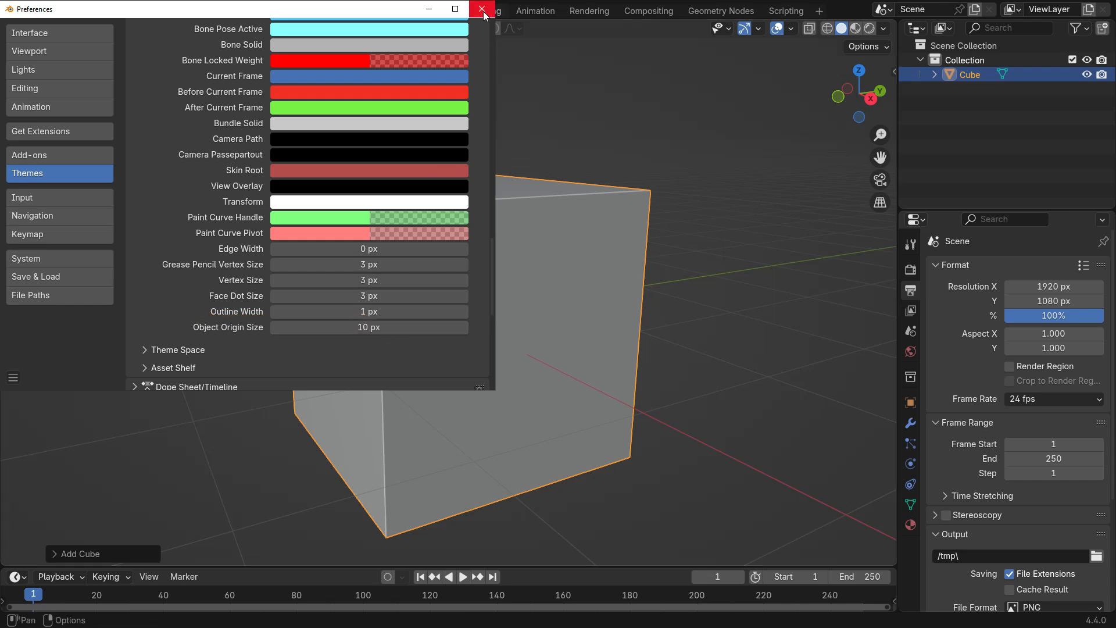
{"action": "left_click", "coordinate": [483, 8]}
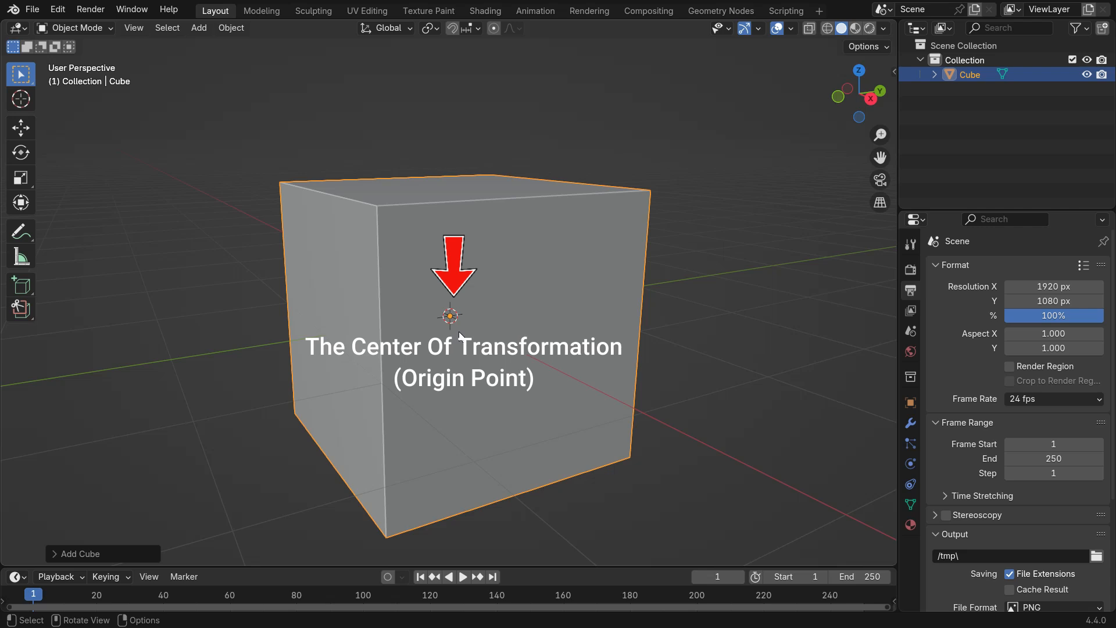
{"action": "key", "text": "KP_1"}
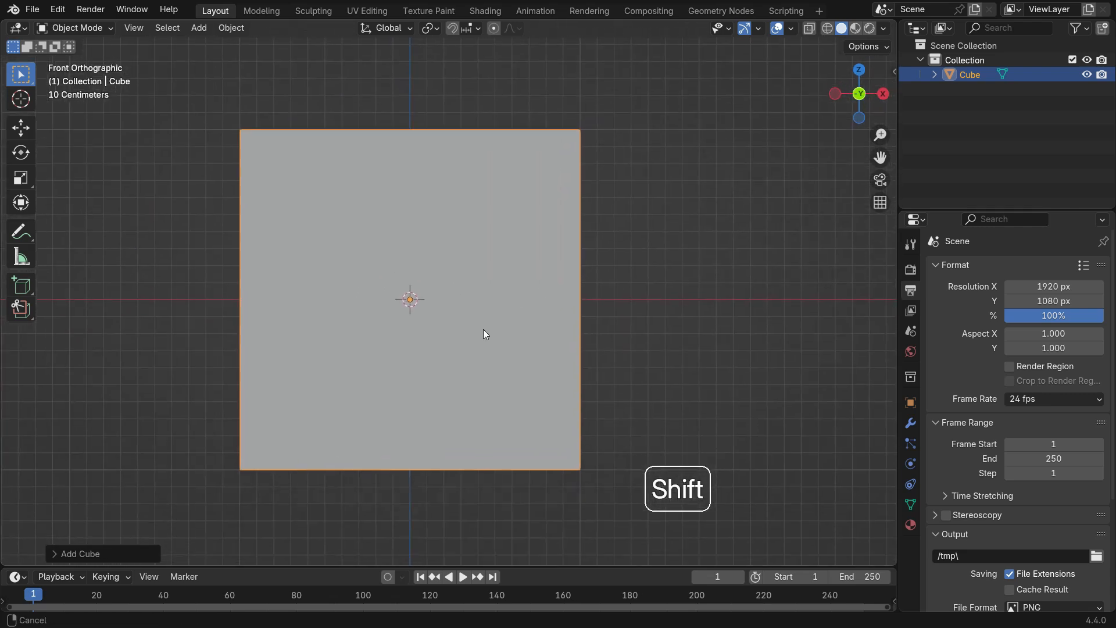
{"action": "key", "text": "r"}
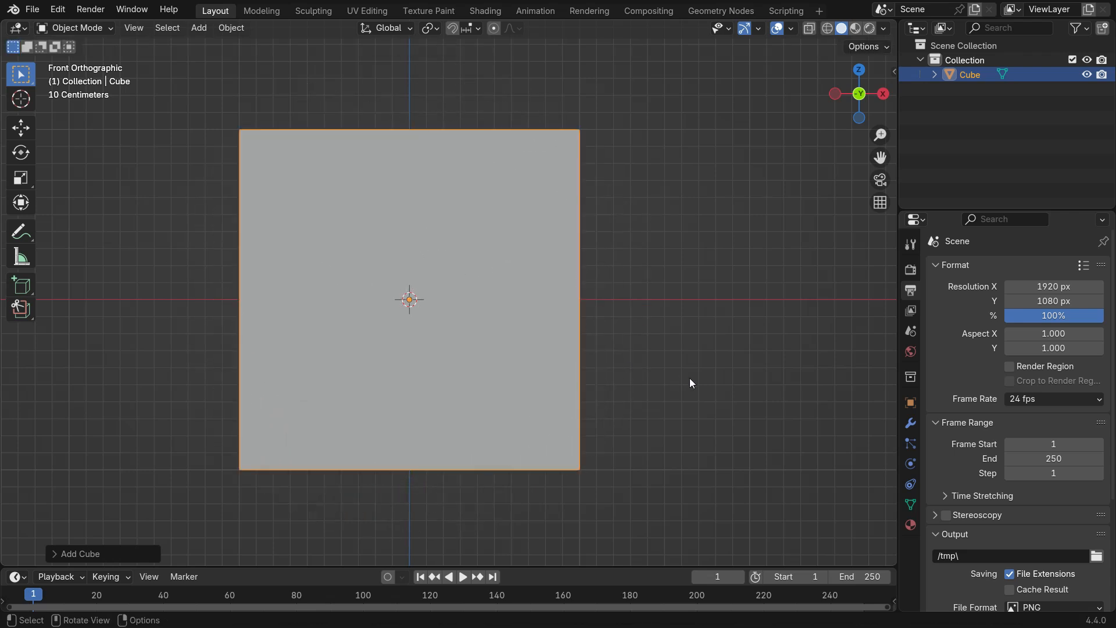
{"action": "mouse_move", "coordinate": [764, 439]}
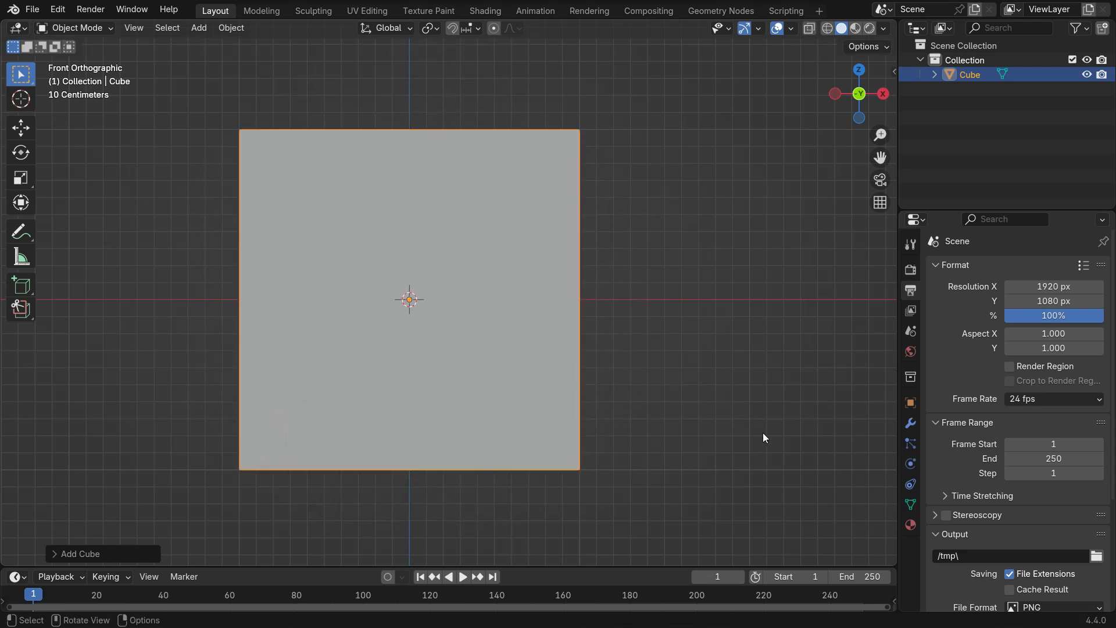
{"action": "key", "text": "s"}
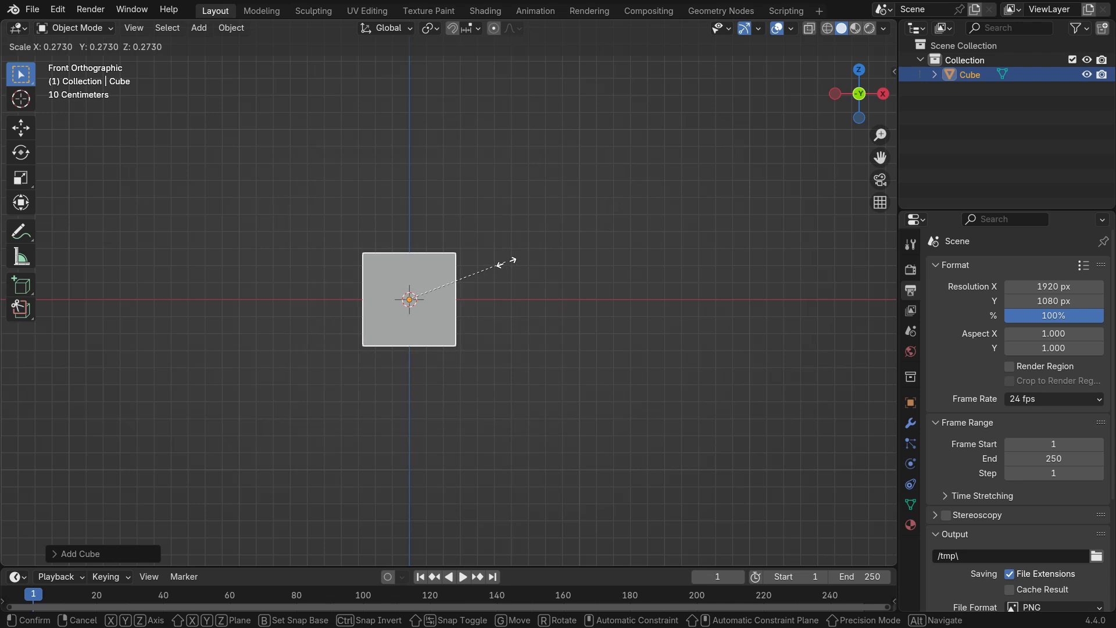
{"action": "left_click", "coordinate": [512, 266]}
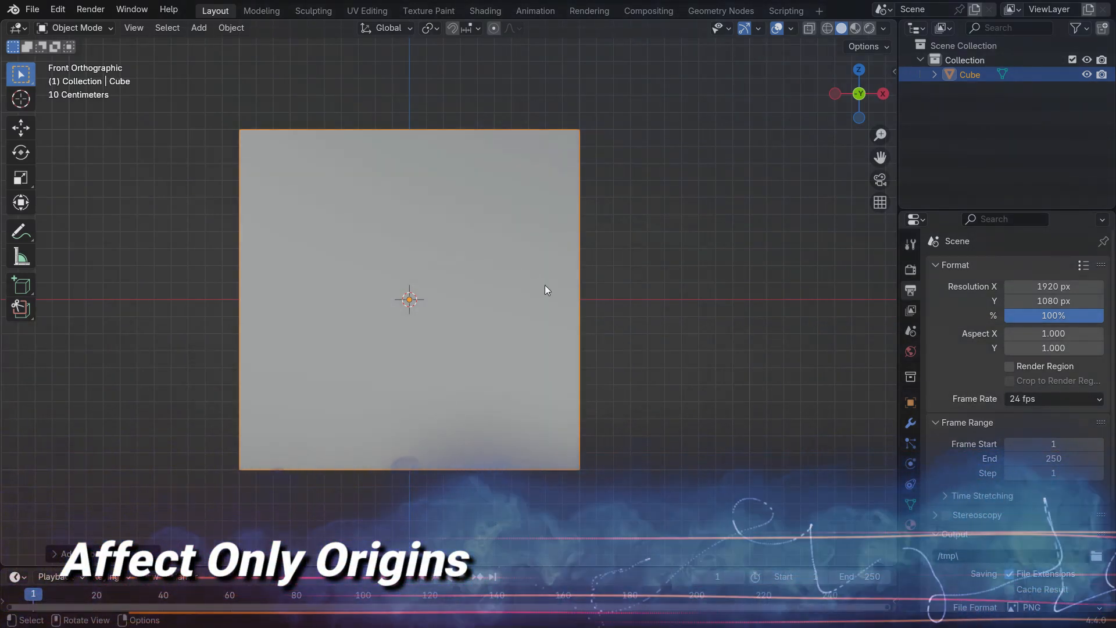
- With Affect Only Origins enabled, grab the origin down to the cube's bottom-centre, then disable the option
{"action": "left_click", "coordinate": [910, 244]}
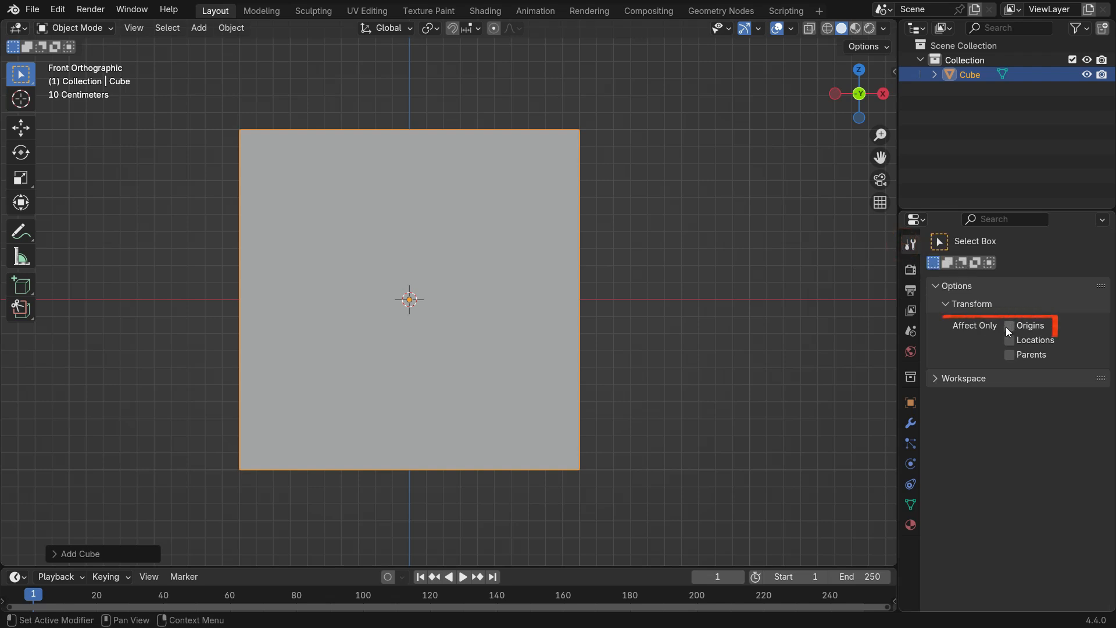
{"action": "left_click", "coordinate": [1010, 325]}
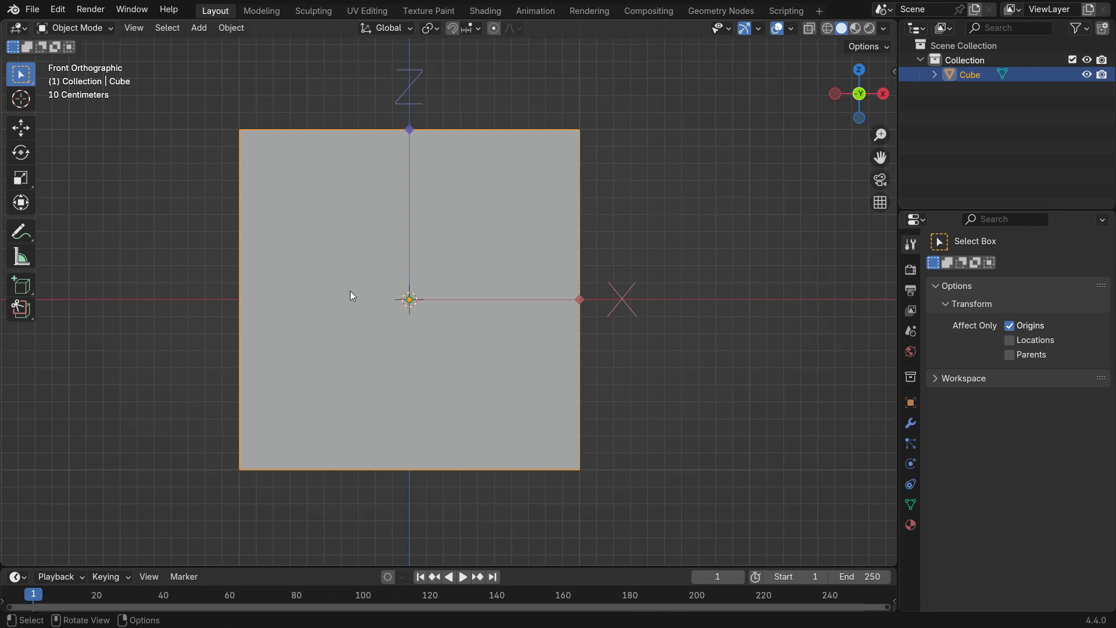
{"action": "mouse_move", "coordinate": [526, 239]}
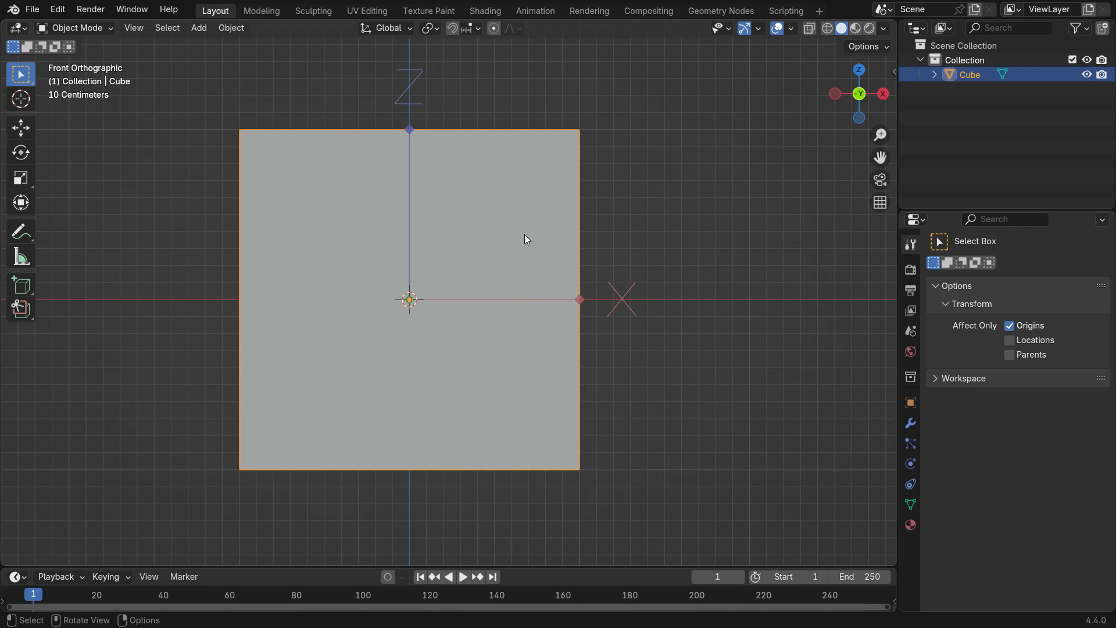
{"action": "key", "text": "g"}
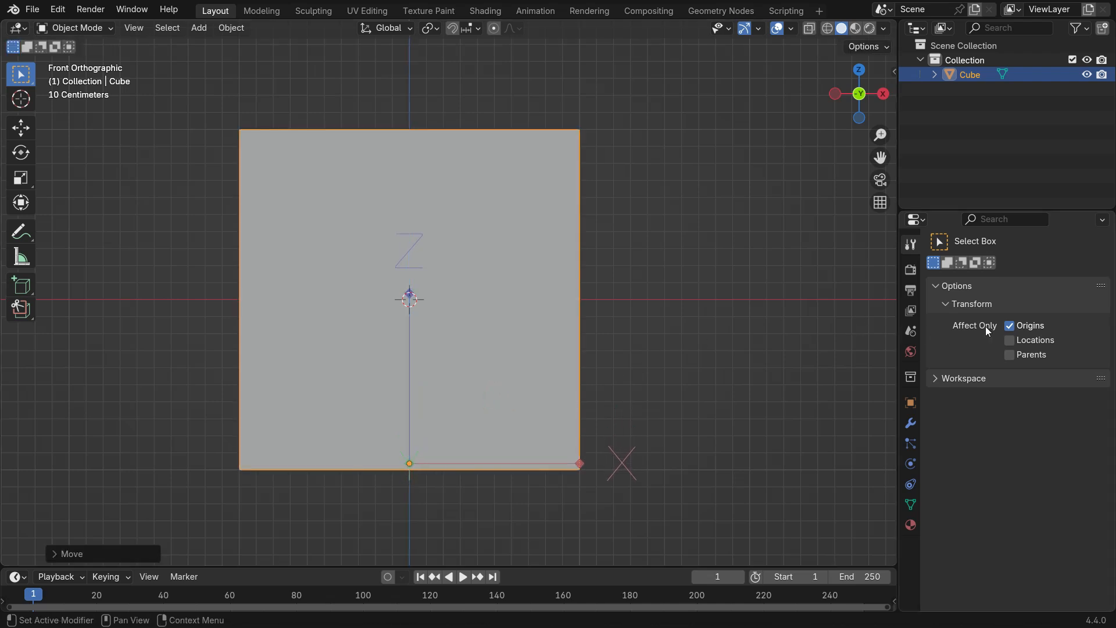
{"action": "left_click", "coordinate": [1010, 326]}
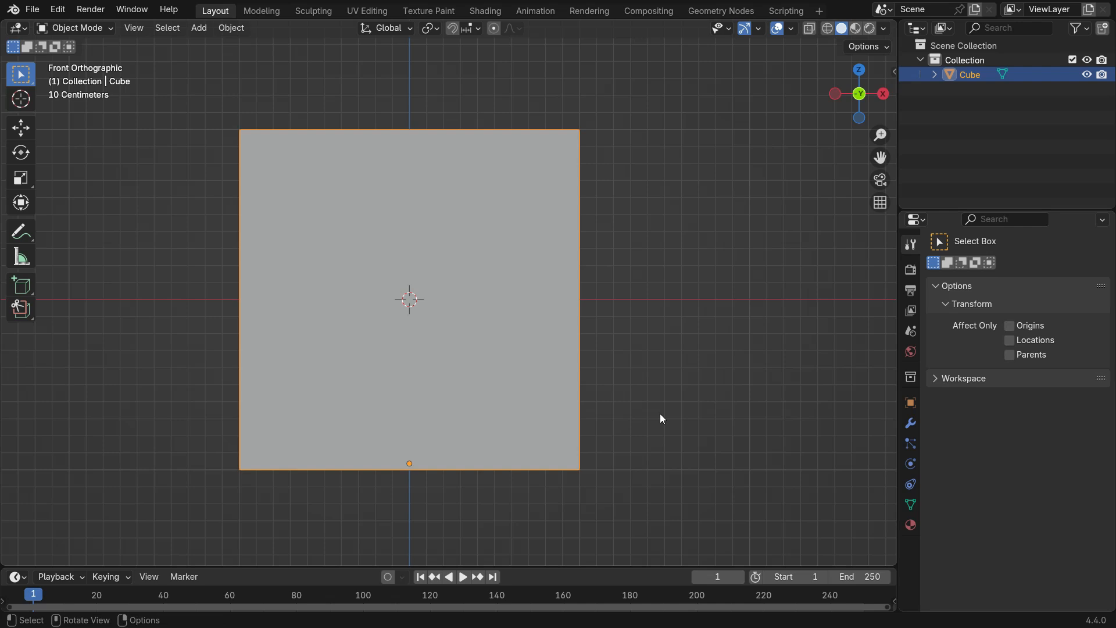
- Rotate and then scale the cube upward from its bottom-centre origin, confirming the larger size
{"action": "key", "text": "r"}
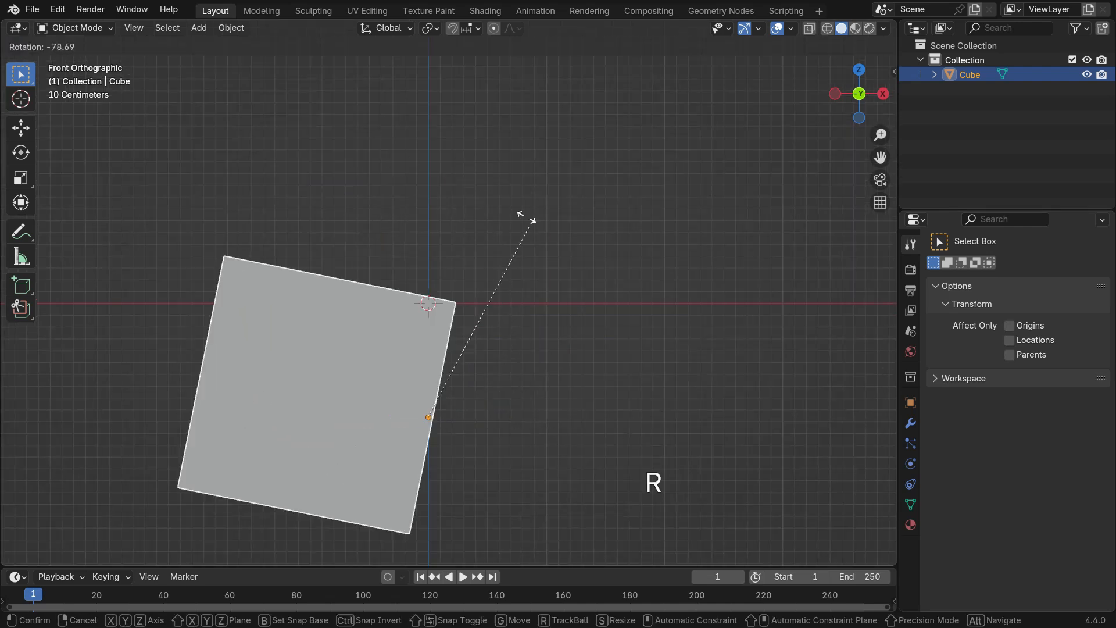
{"action": "mouse_move", "coordinate": [605, 356]}
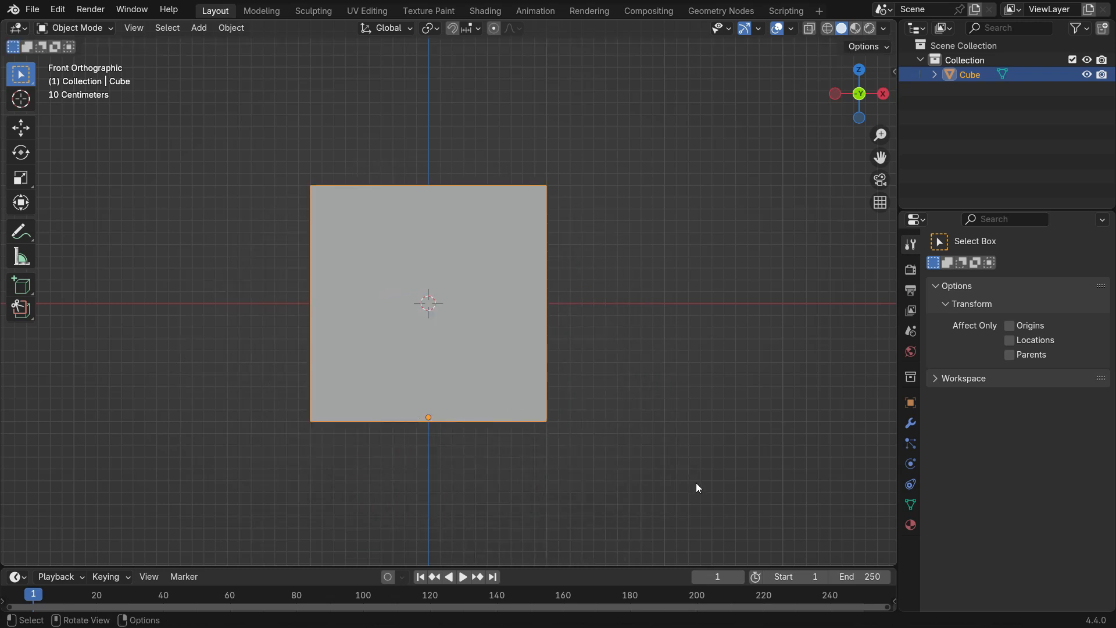
{"action": "key", "text": "s"}
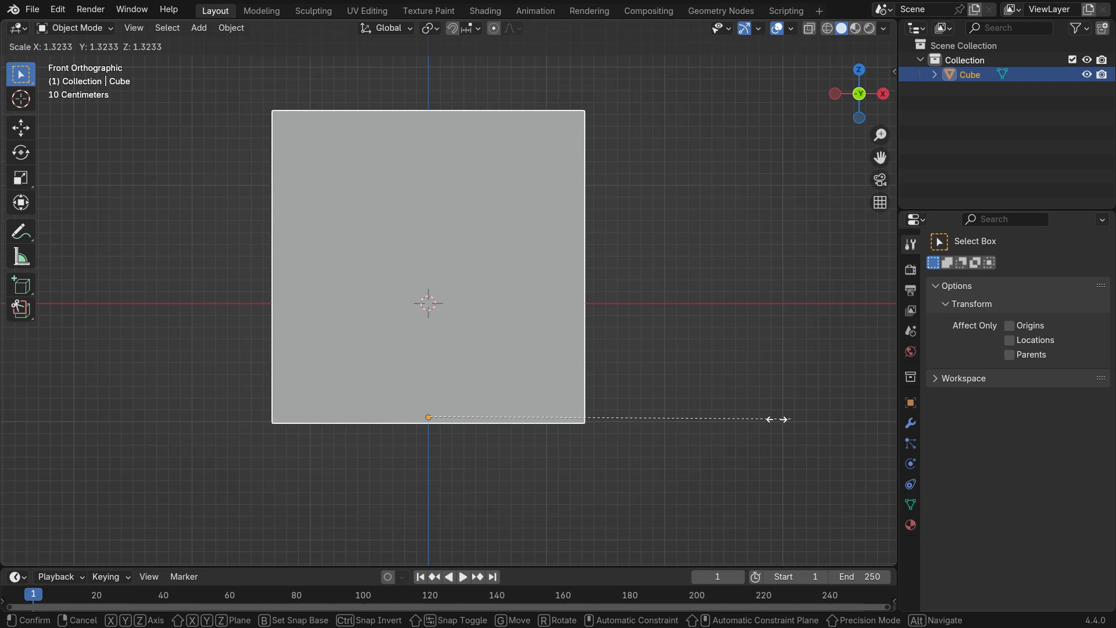
{"action": "left_click", "coordinate": [398, 325]}
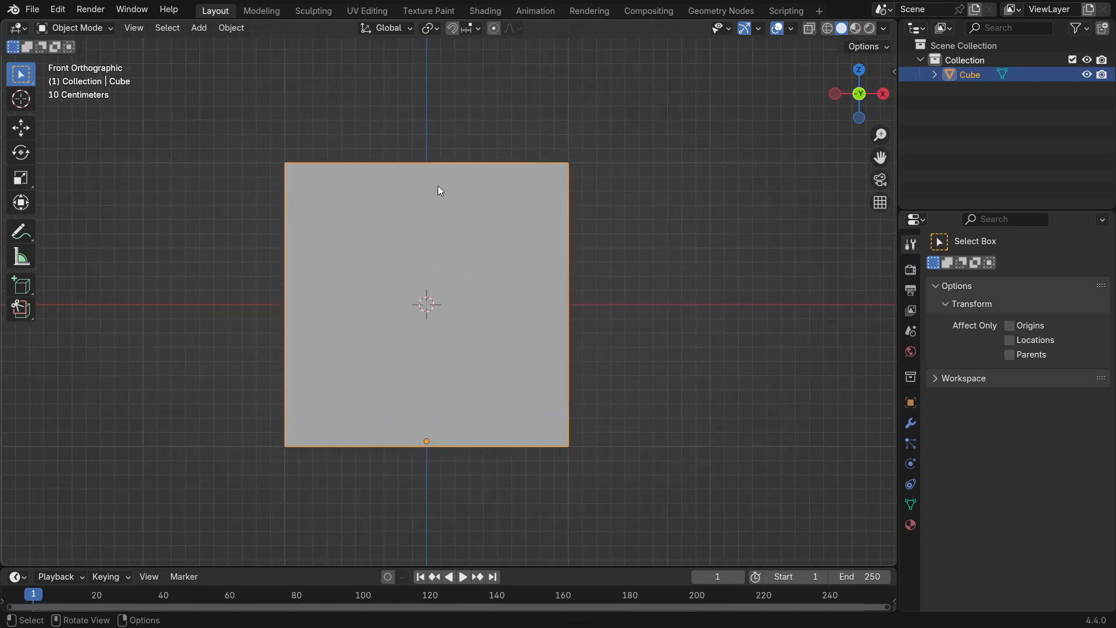
- Switch the transform pivot to 3D Cursor, trial-rotate the cube and cancel, leaving it unrotated
{"action": "left_click", "coordinate": [429, 28]}
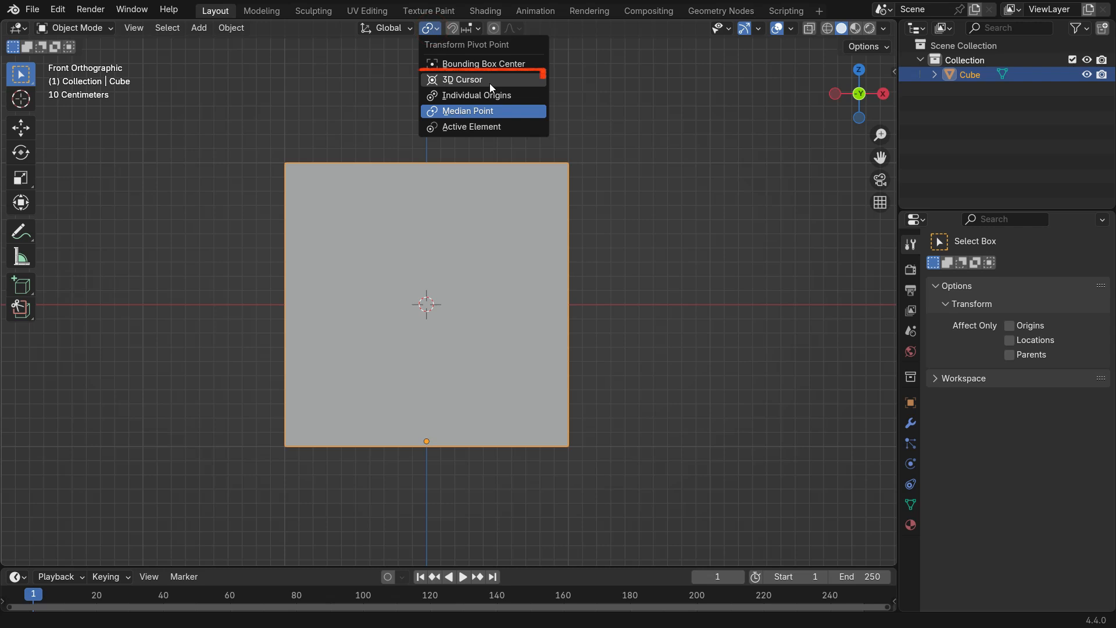
{"action": "mouse_move", "coordinate": [484, 79]}
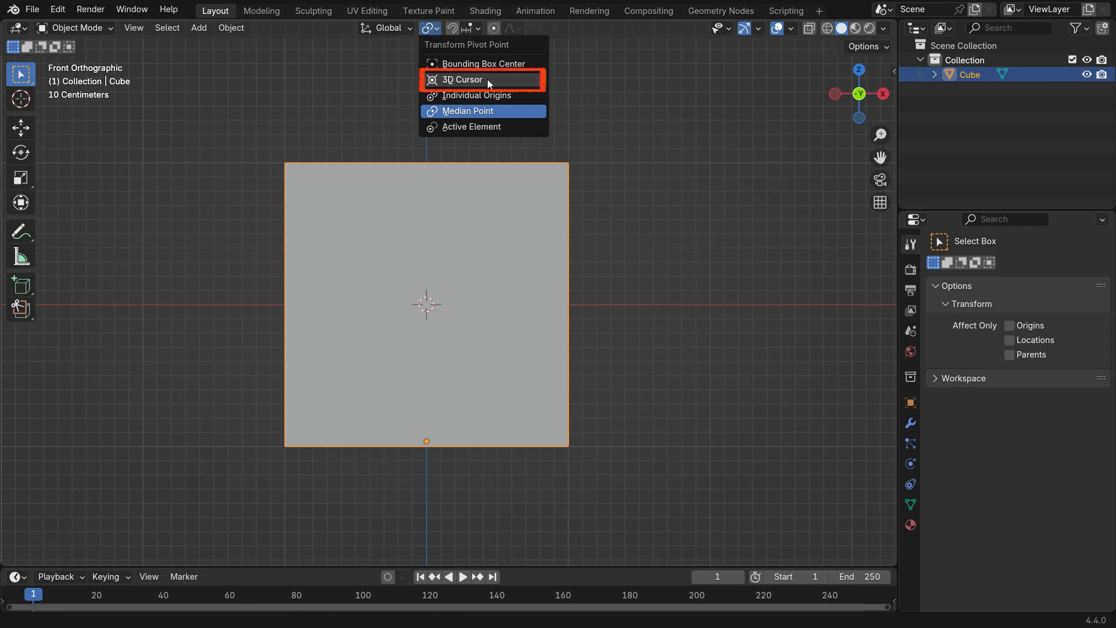
{"action": "left_click", "coordinate": [462, 79]}
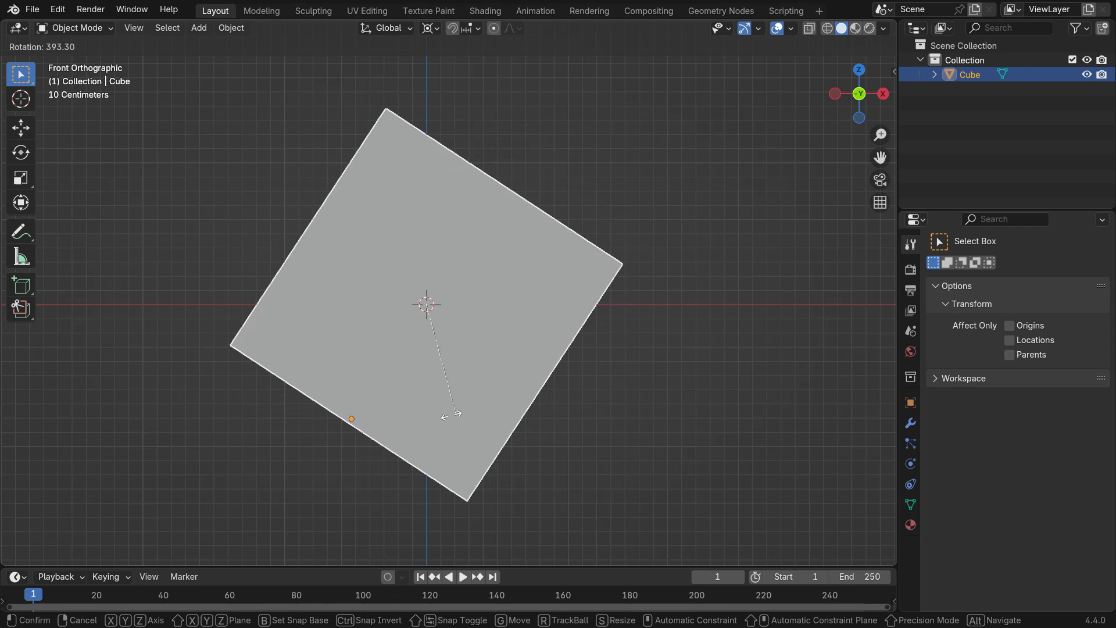
{"action": "key", "text": "s"}
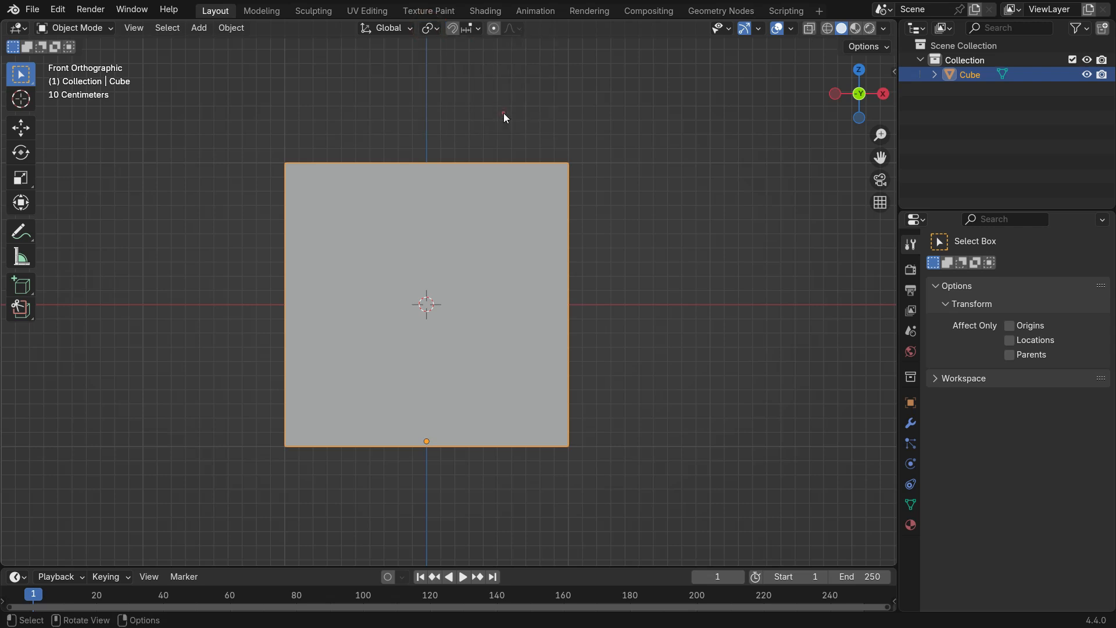
{"action": "key", "text": "r"}
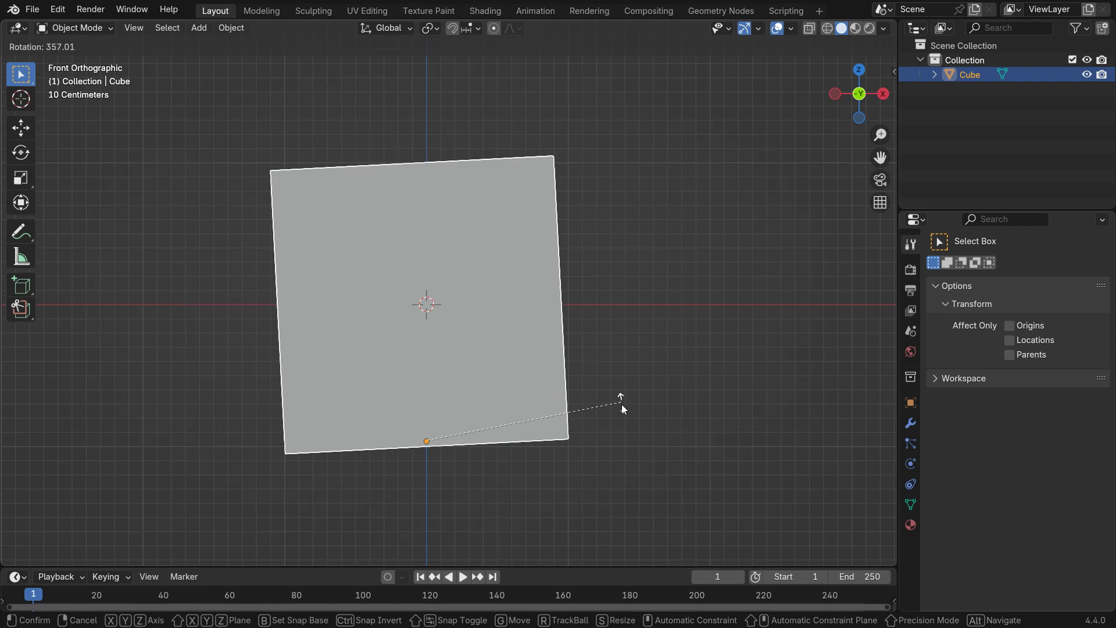
{"action": "left_click", "coordinate": [623, 408]}
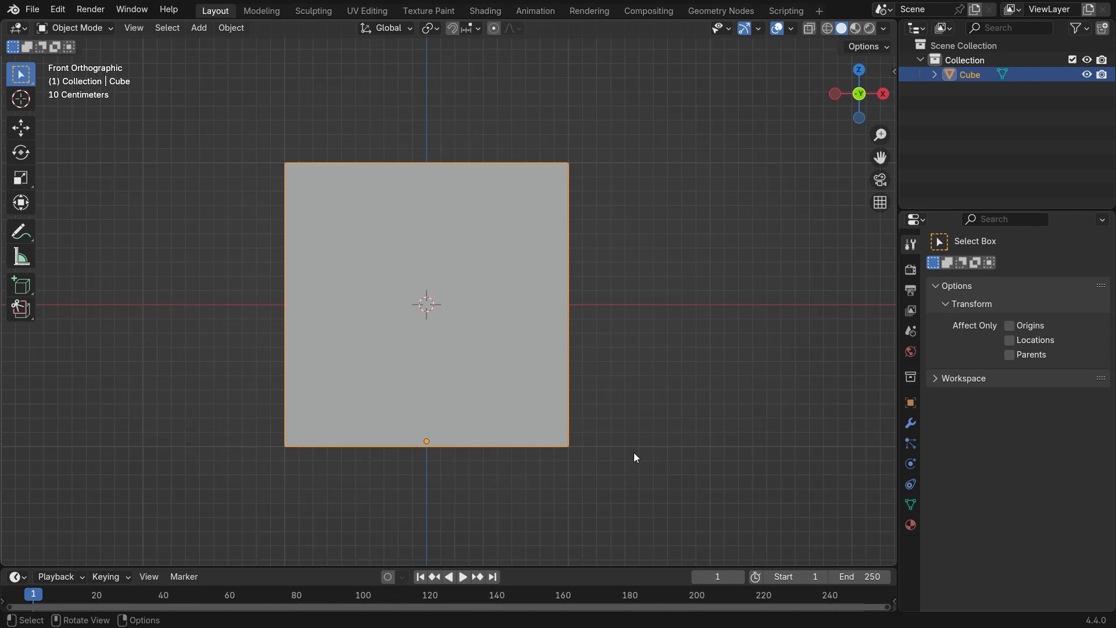
- With Affect Only Origins on, place the origin on the red axis right of the cube and test rotate/scale about it
{"action": "left_click", "coordinate": [1009, 326]}
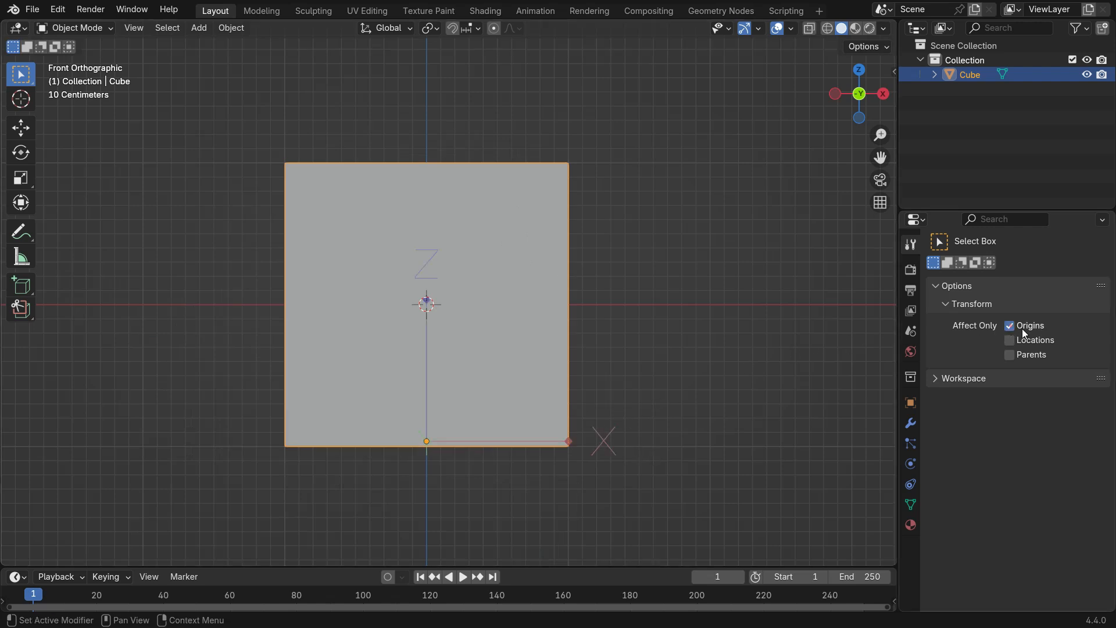
{"action": "key", "text": "g"}
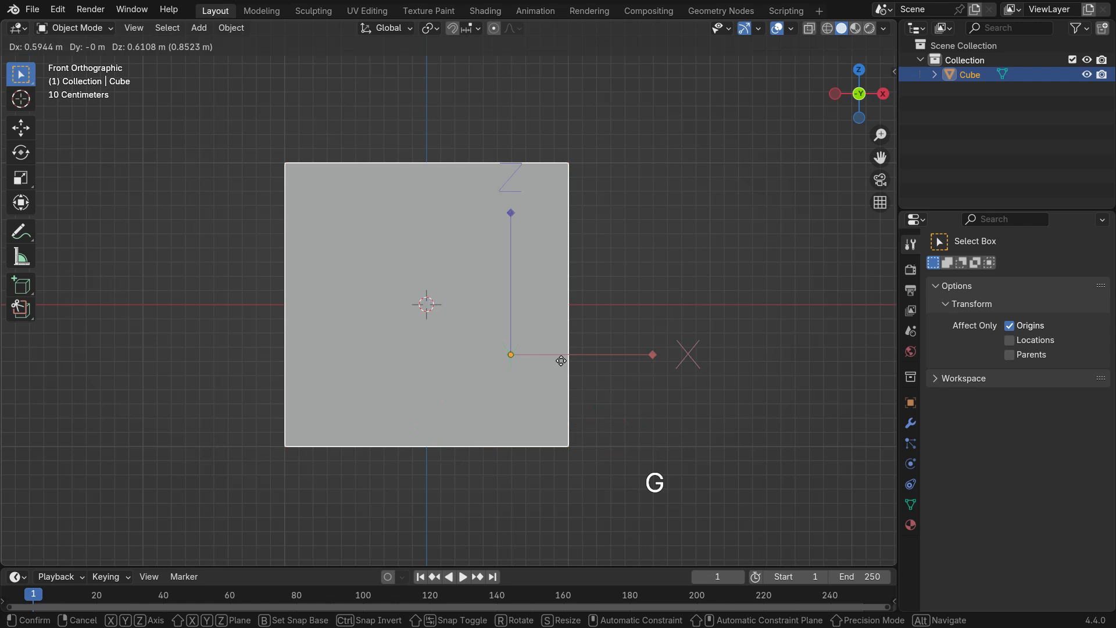
{"action": "left_click", "coordinate": [655, 337]}
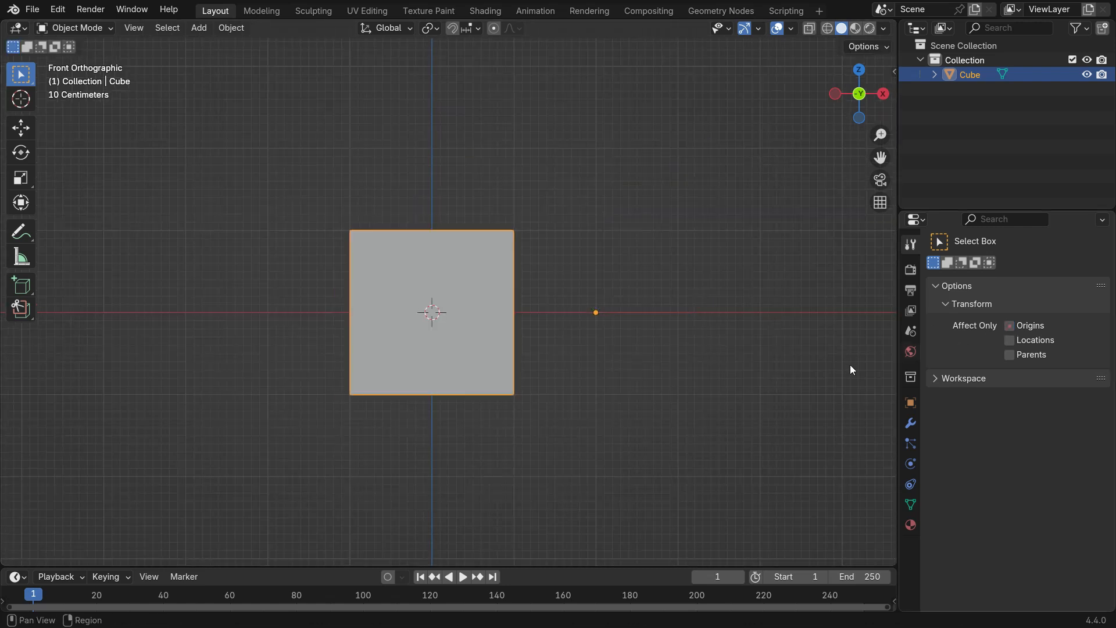
{"action": "key", "text": "r"}
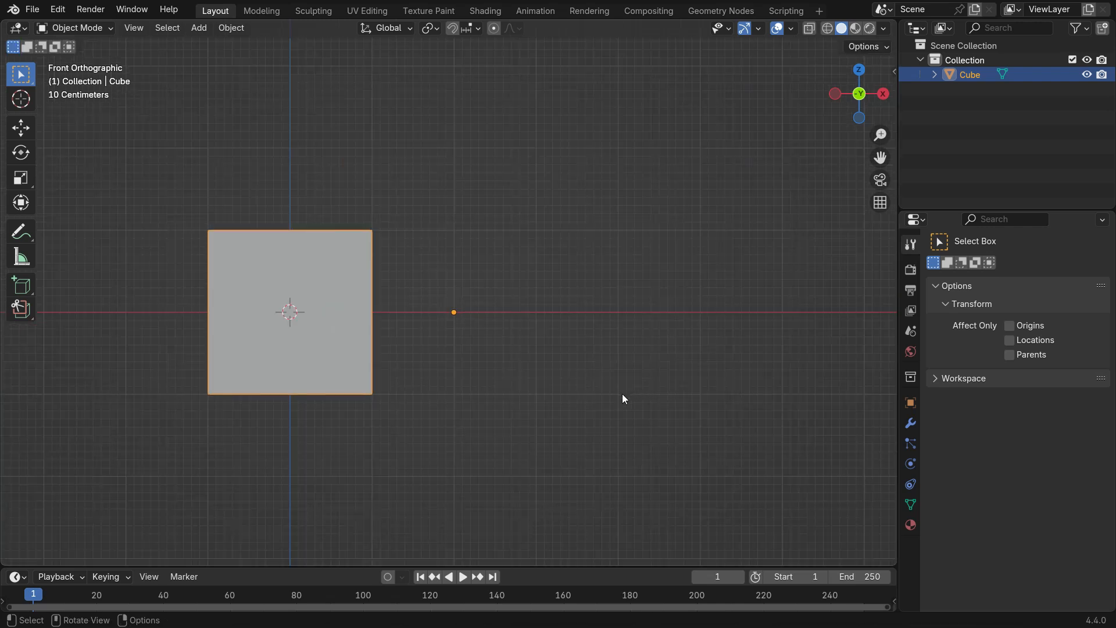
{"action": "key", "text": "s"}
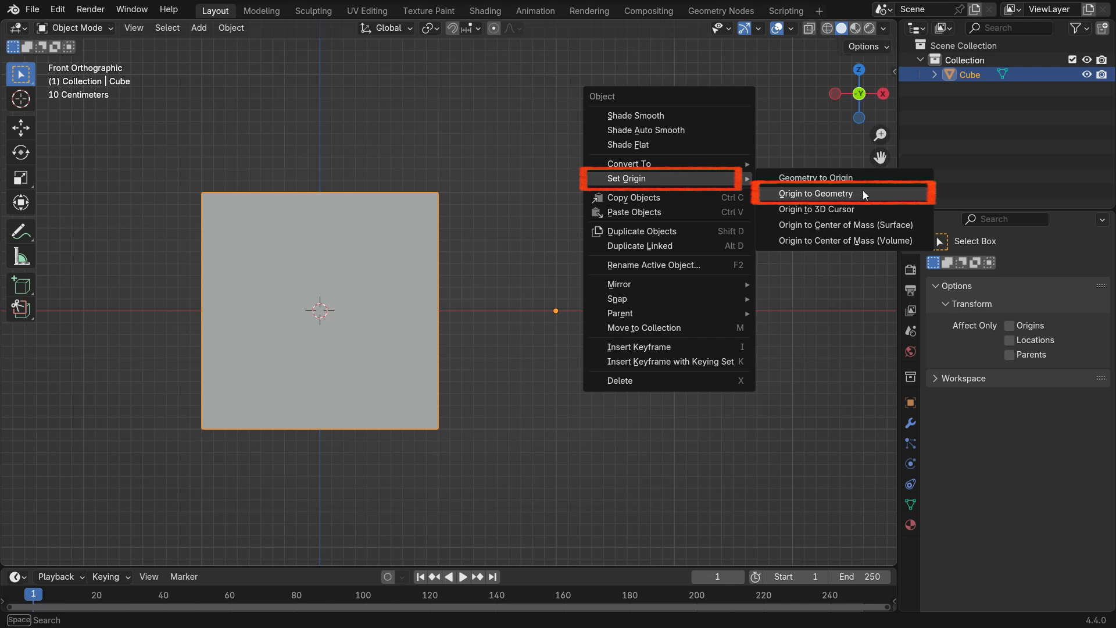
- Reset the origin to the cube's centre and view it in front orthographic
{"action": "left_click", "coordinate": [814, 193]}
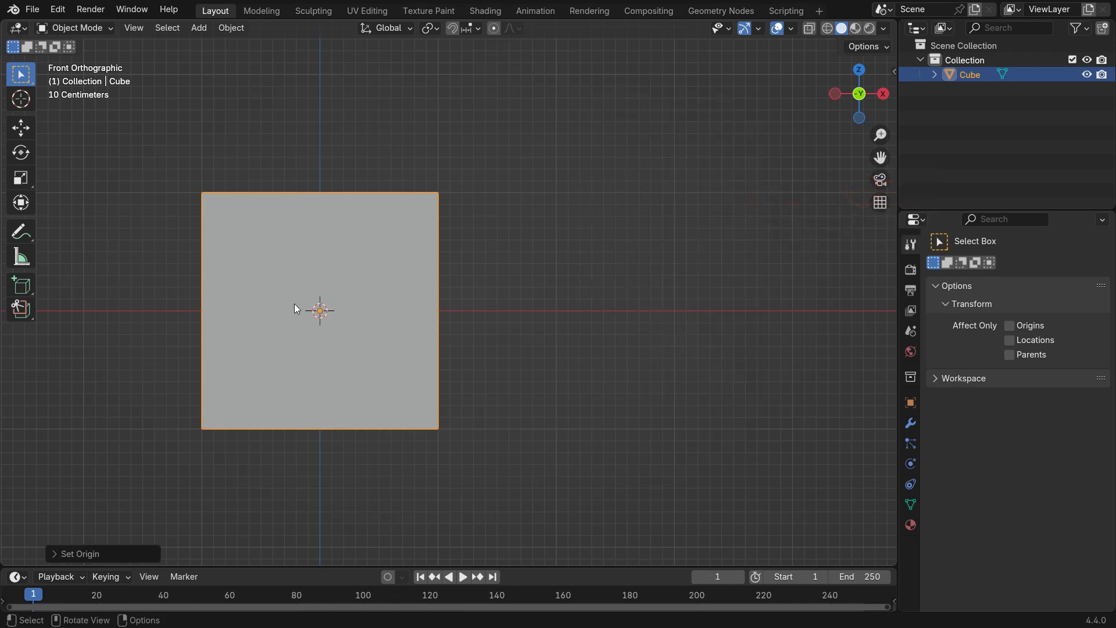
{"action": "key", "text": "r"}
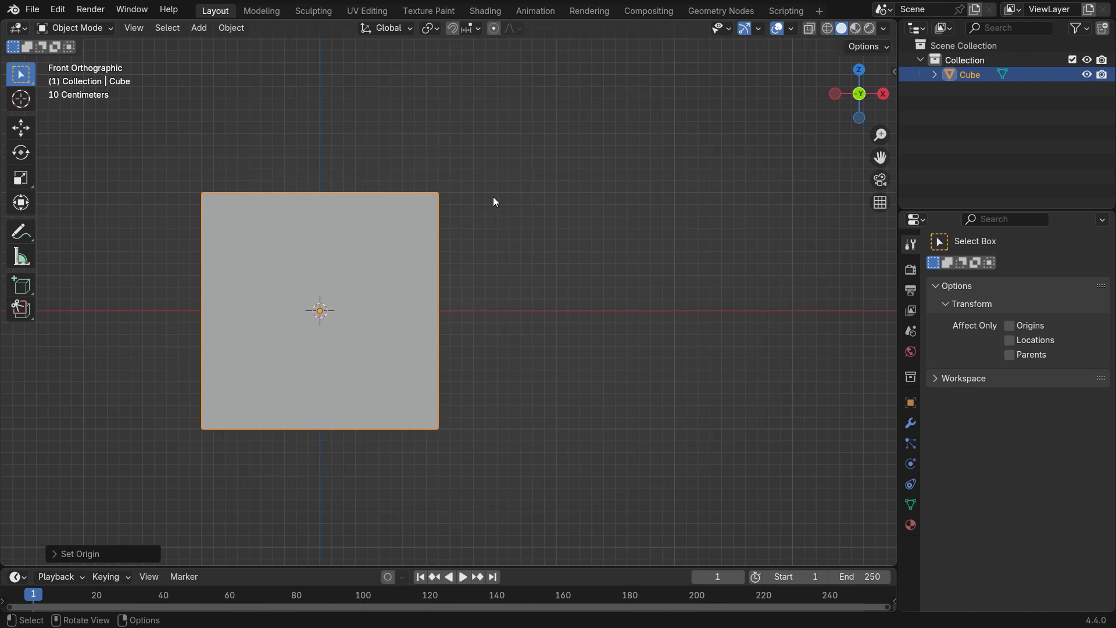
{"action": "key", "text": "shift"}
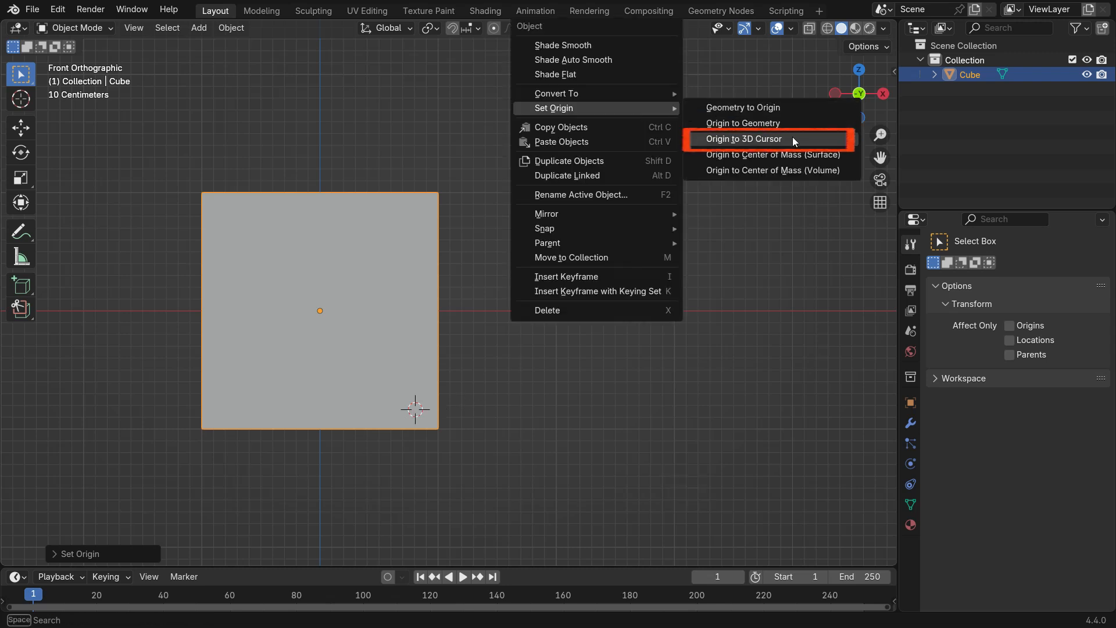
- Set the origin to the 3D cursor at the corner, then place the cursor right of the cube
{"action": "left_click", "coordinate": [743, 138]}
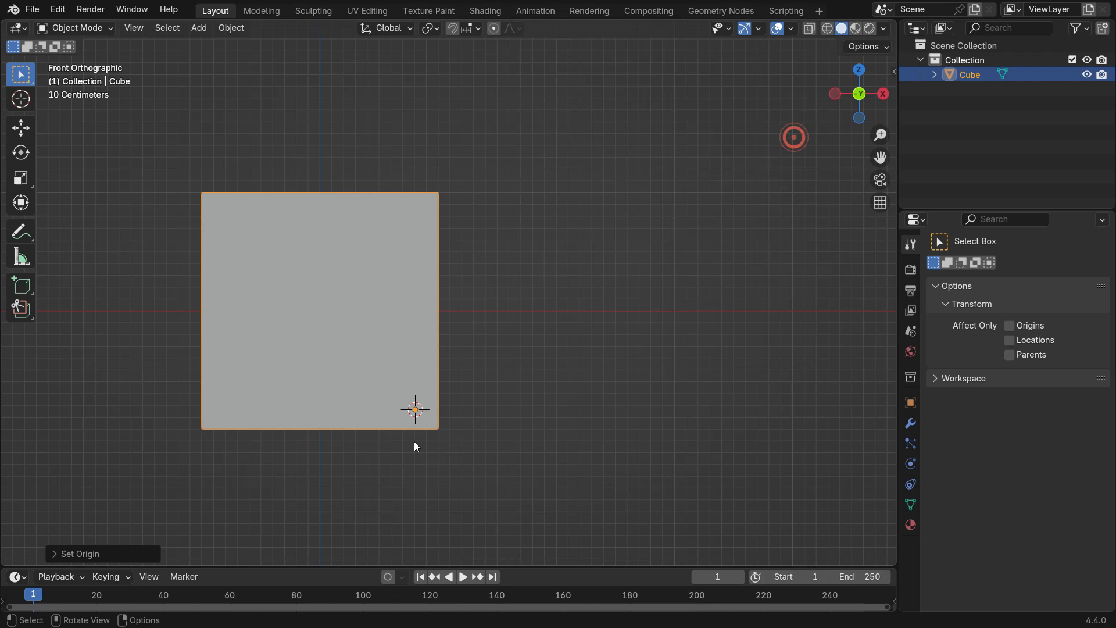
{"action": "key", "text": "r"}
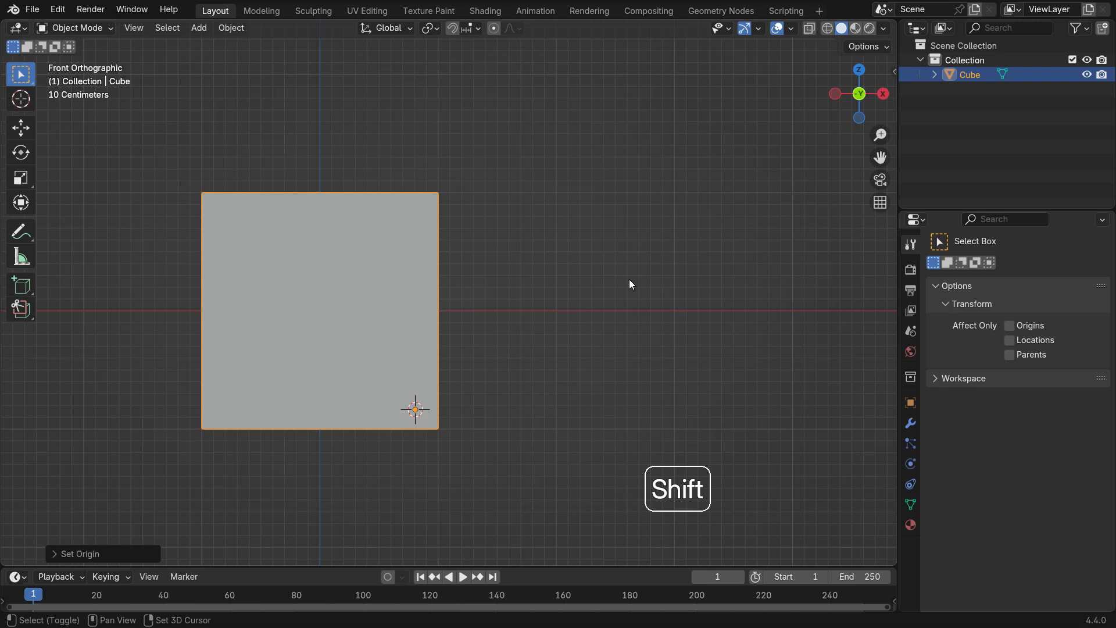
{"action": "left_click", "coordinate": [623, 285]}
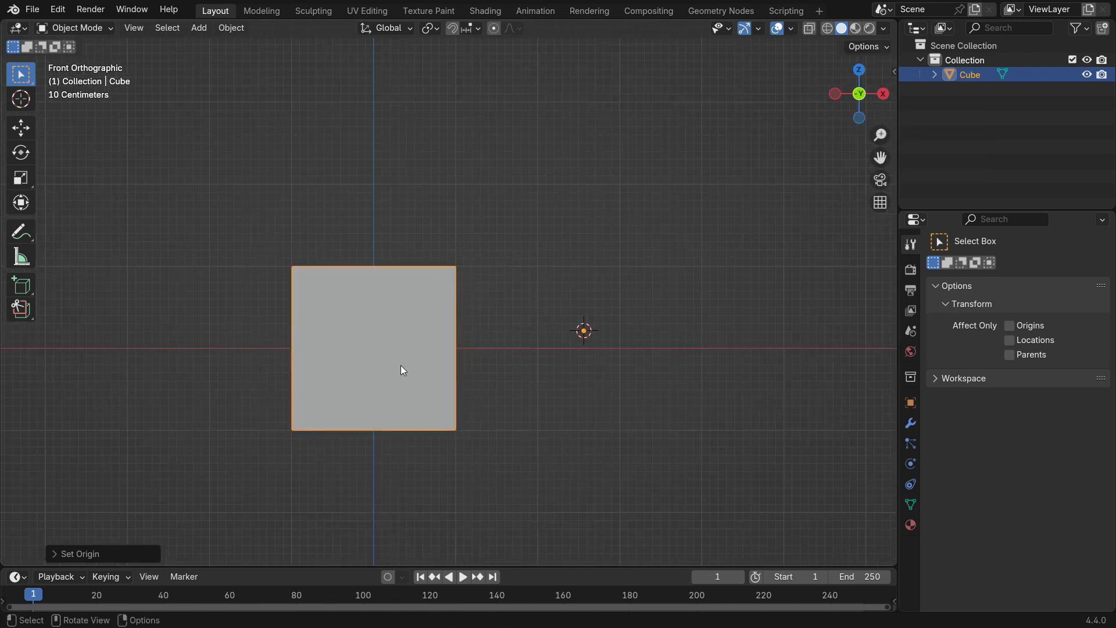
- Scale down the cube's top face in Edit Mode to taper it into a pyramid-like shape
{"action": "left_click_drag", "start_coordinate": [403, 369], "coordinate": [427, 387]}
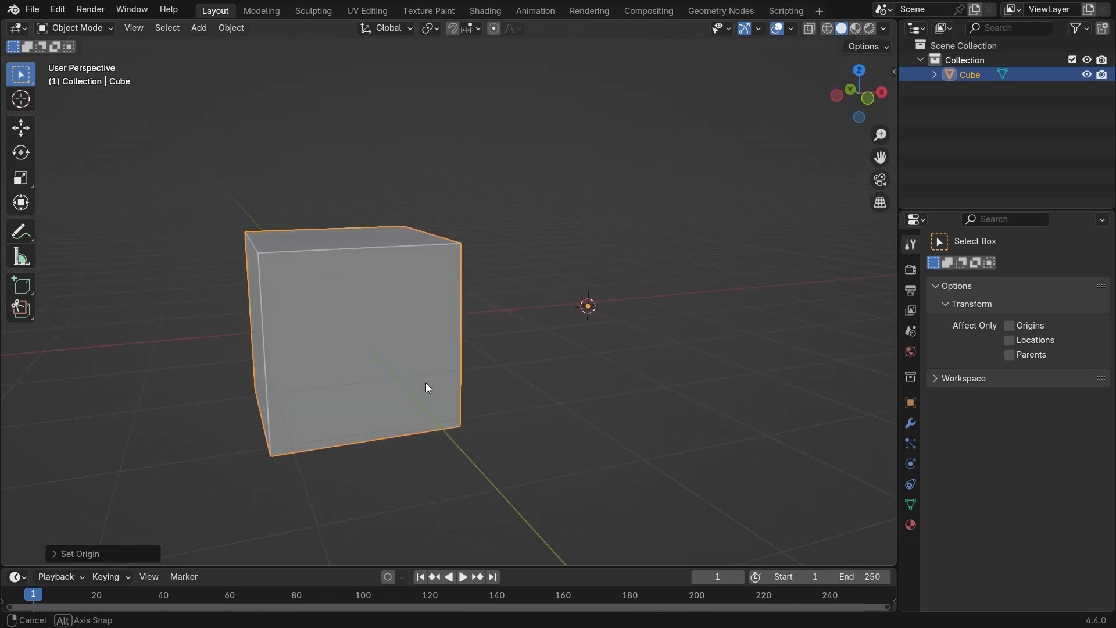
{"action": "key", "text": "Tab"}
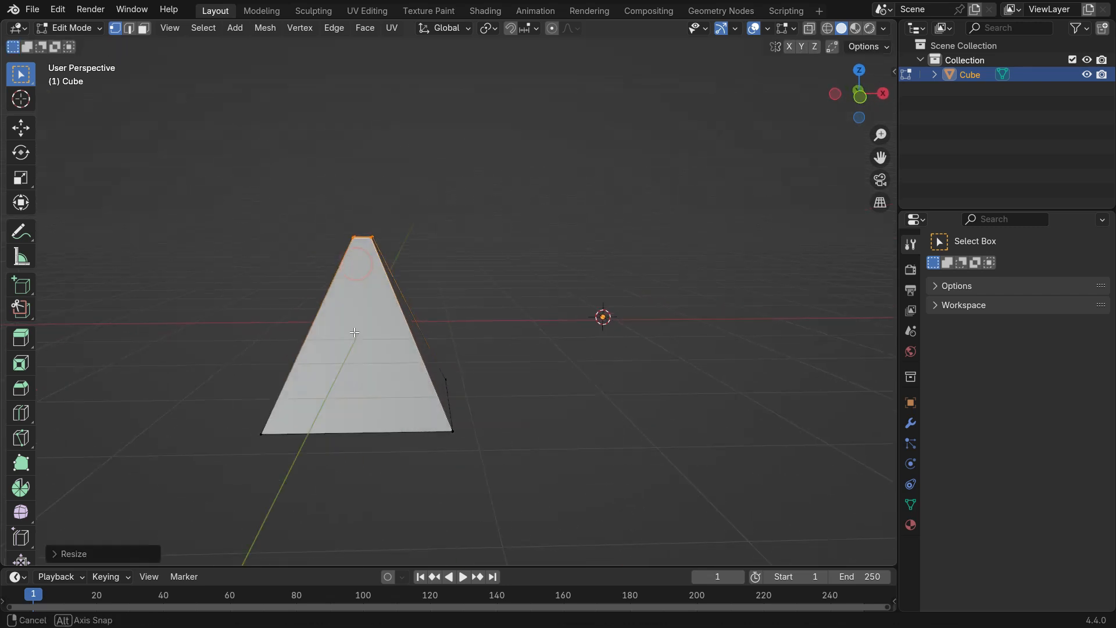
{"action": "key", "text": "Tab"}
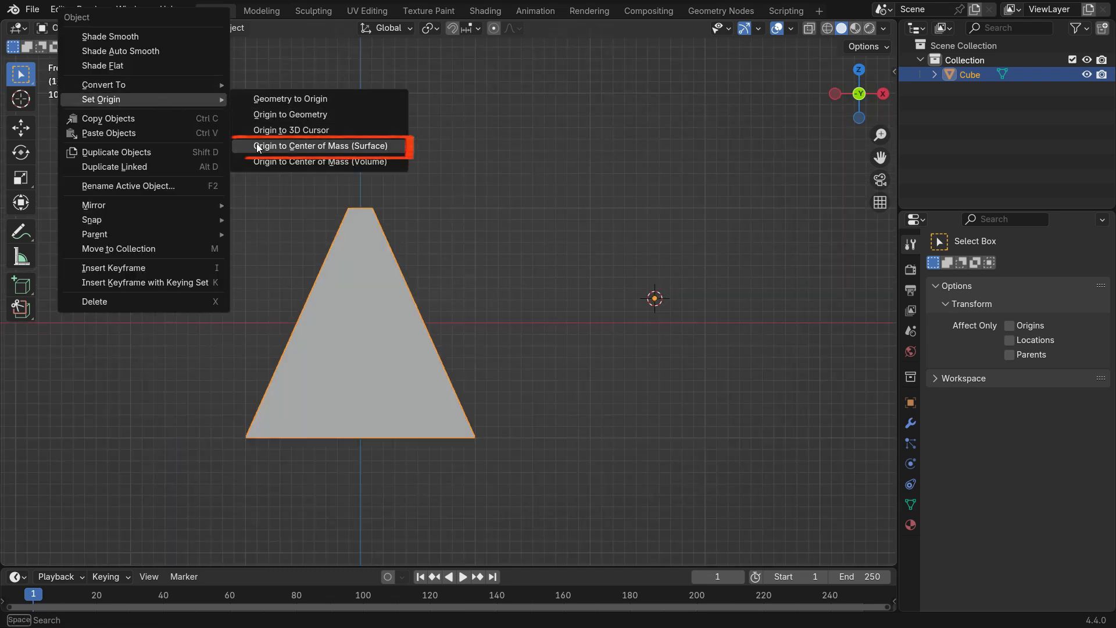
- Set the tapered shape's origin to Center of Mass (Surface), landing low in its middle
{"action": "left_click", "coordinate": [320, 147]}
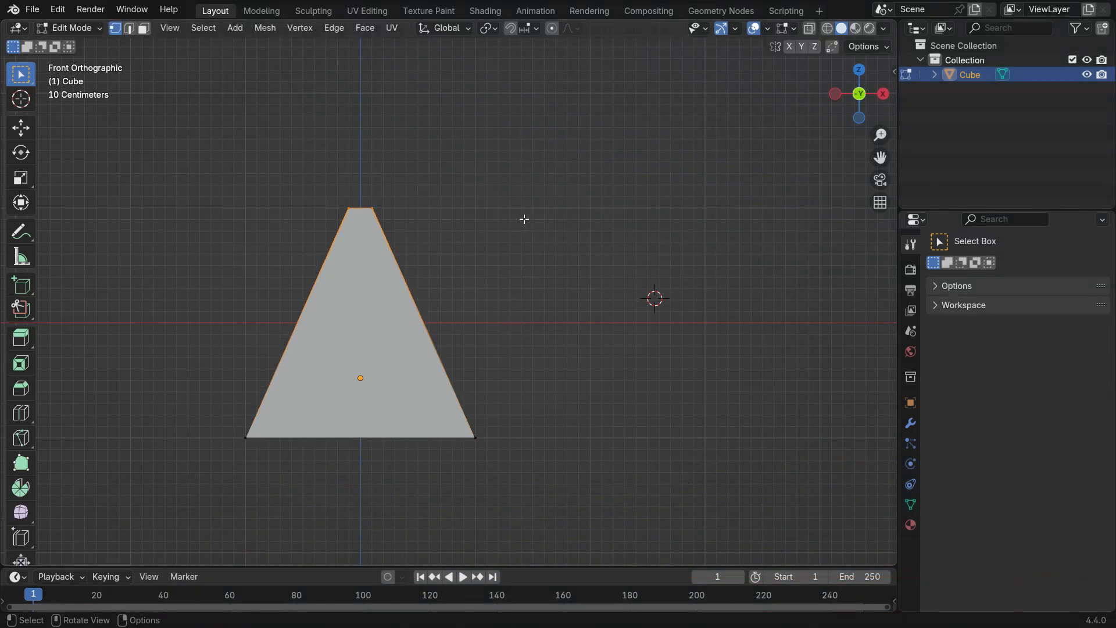
- From front view, move the mesh down so the origin sits near the tip, then test a rotation
{"action": "left_click_drag", "start_coordinate": [525, 219], "coordinate": [443, 416]}
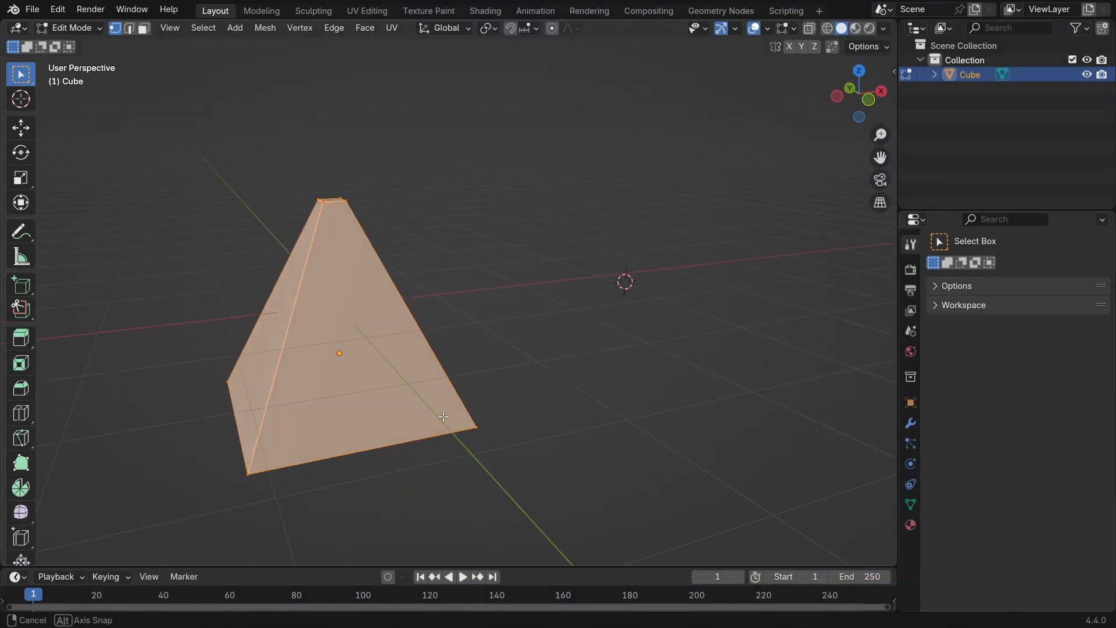
{"action": "key", "text": "KP_1"}
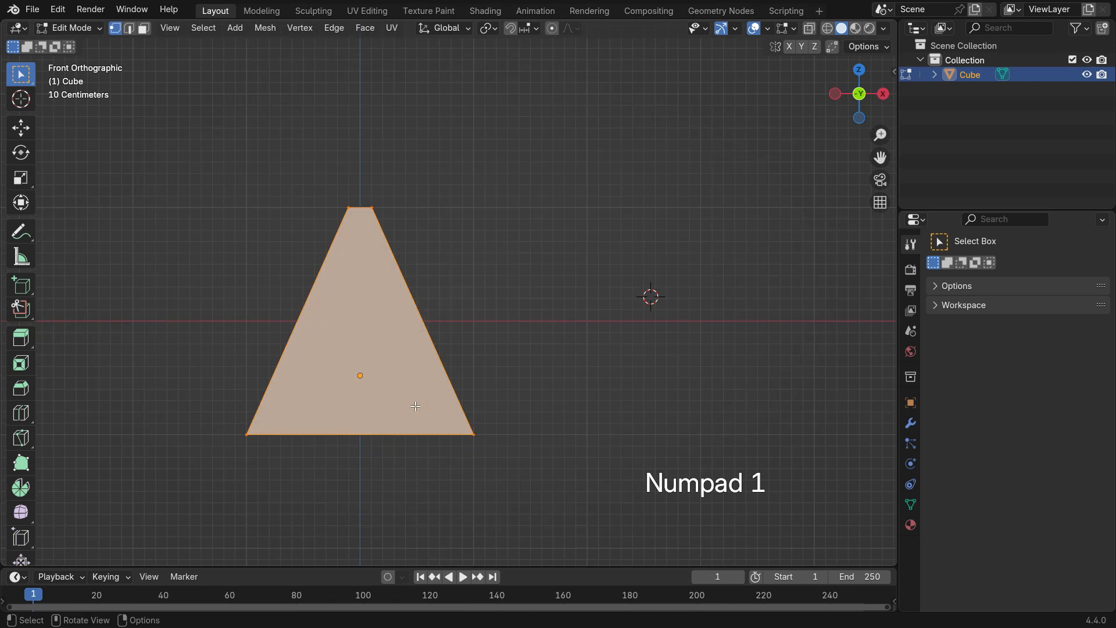
{"action": "key", "text": "g"}
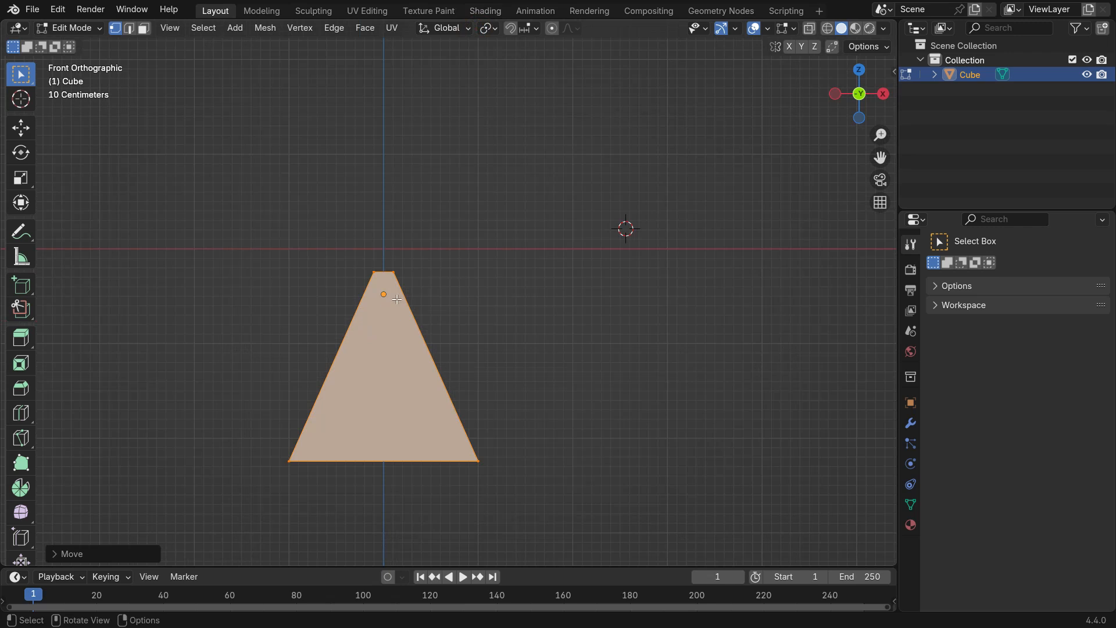
{"action": "mouse_move", "coordinate": [519, 278]}
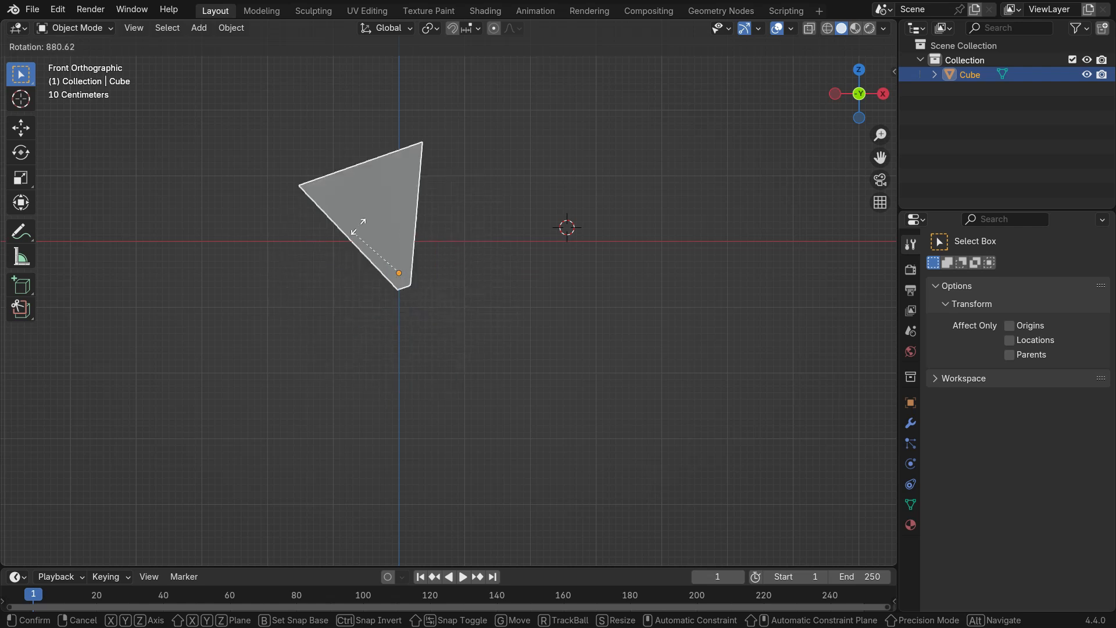
{"action": "key", "text": "s"}
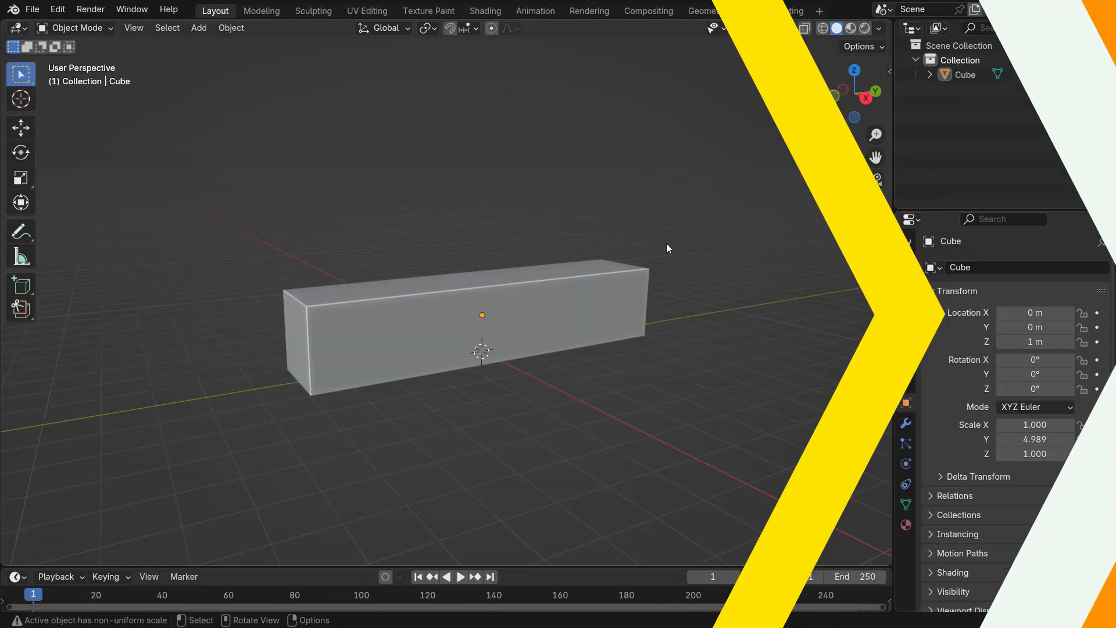
- Test-rotate the long box, then snap the 3D cursor to its end-face centre vertex
{"action": "key", "text": "r"}
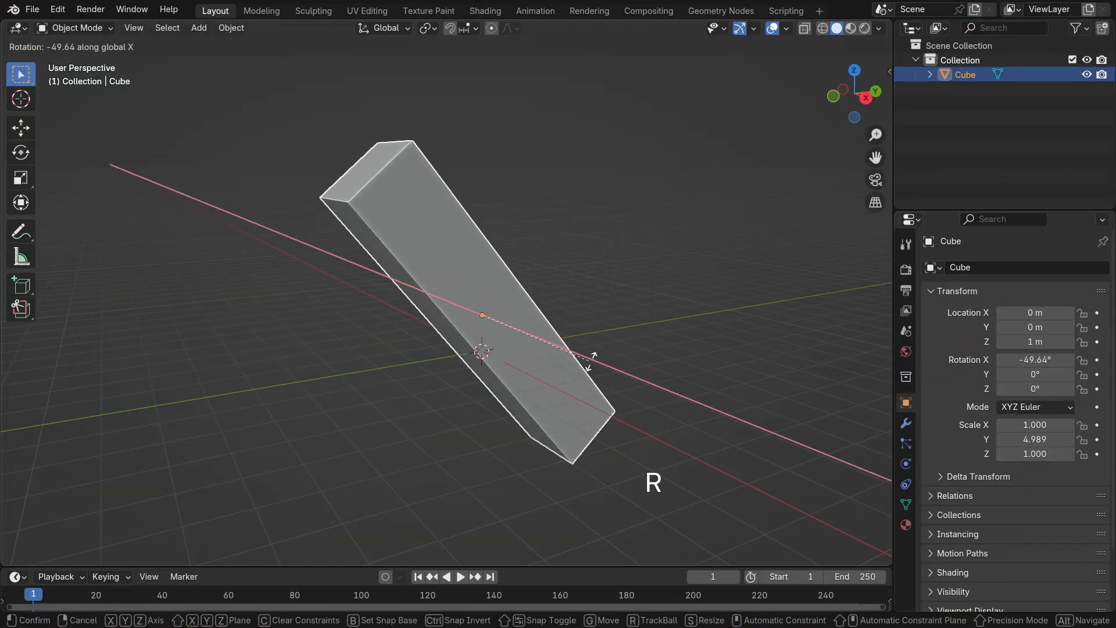
{"action": "key", "text": "Escape"}
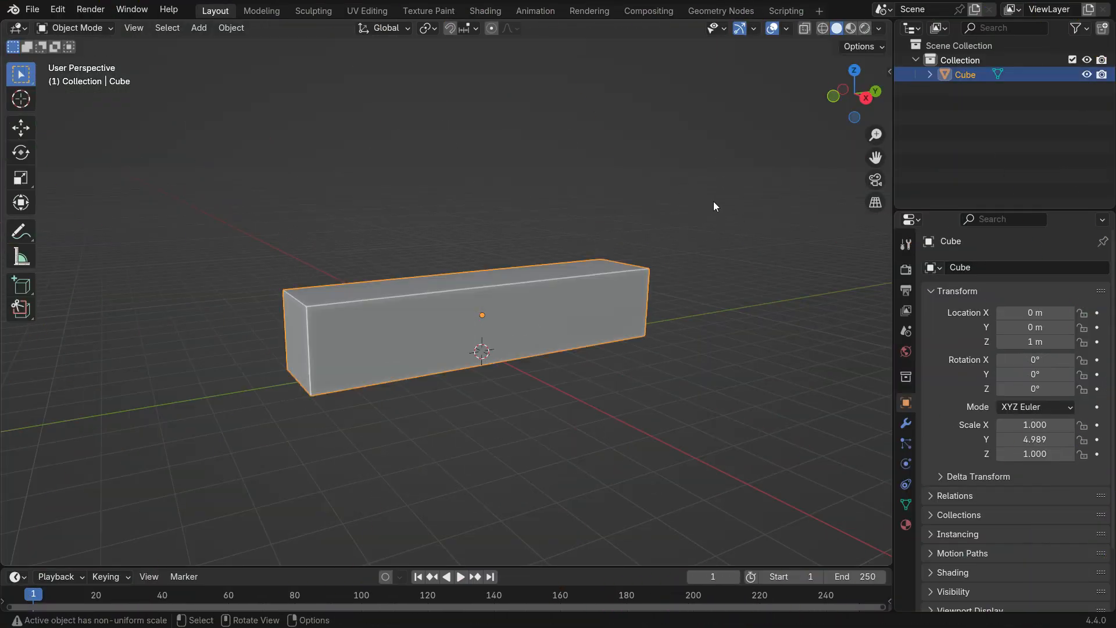
{"action": "key", "text": "Tab"}
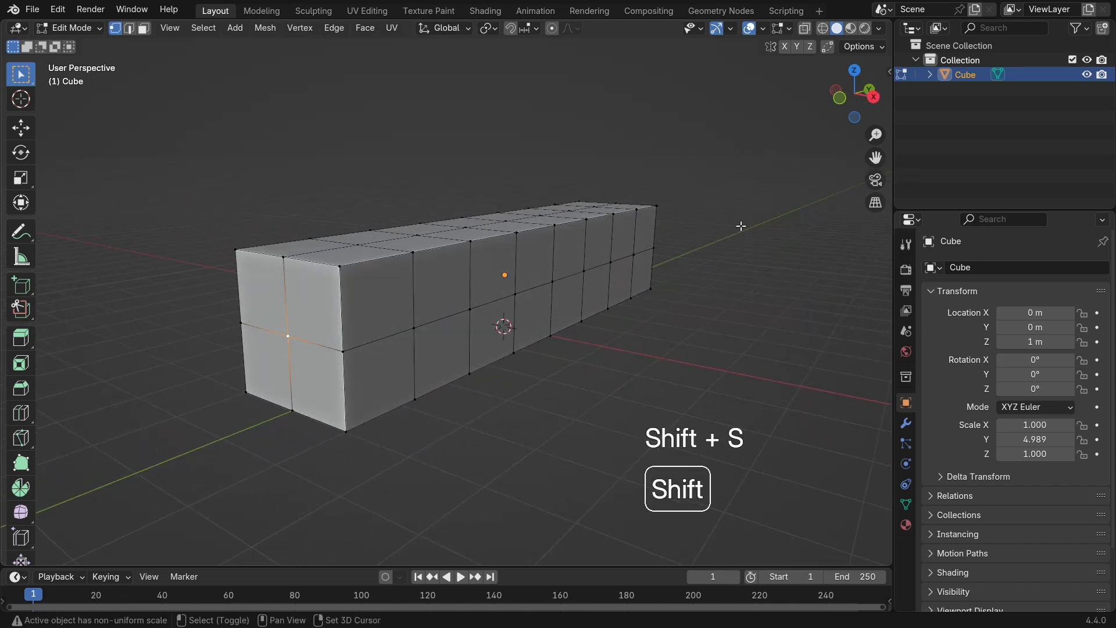
{"action": "key", "text": "Shift+S"}
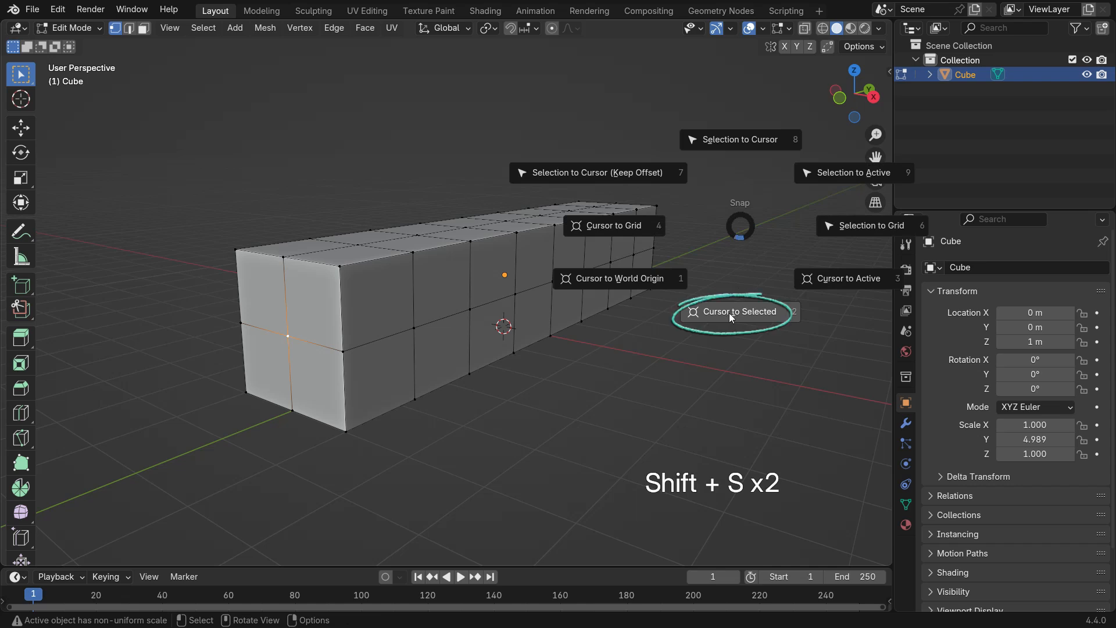
{"action": "left_click", "coordinate": [738, 311]}
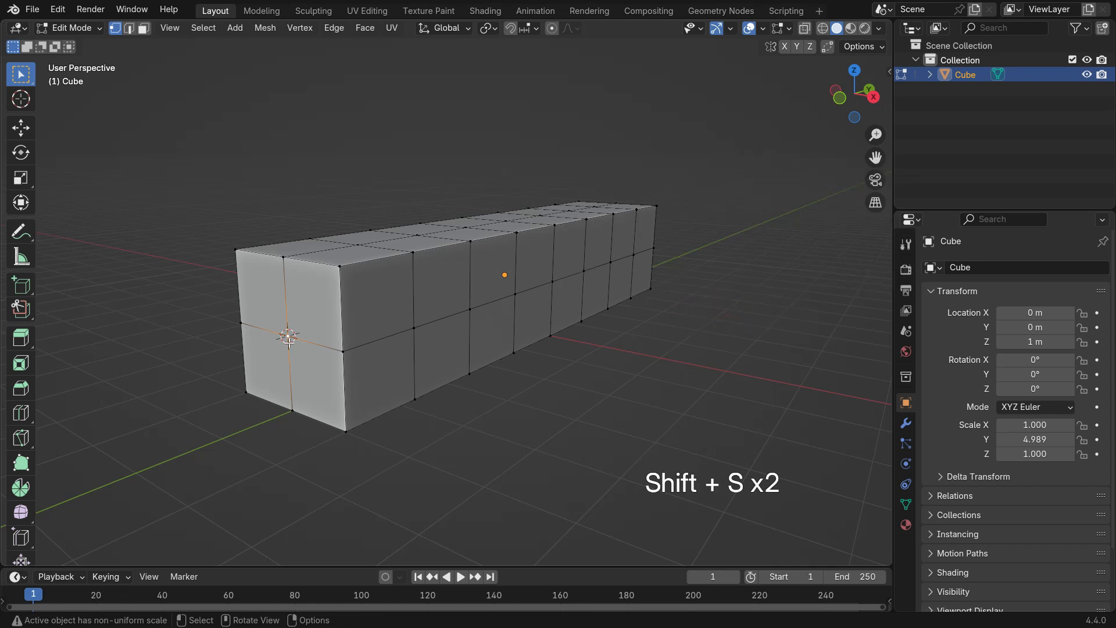
- Set the box's origin to the end-face cursor and rotate it about that end
{"action": "key", "text": "Tab"}
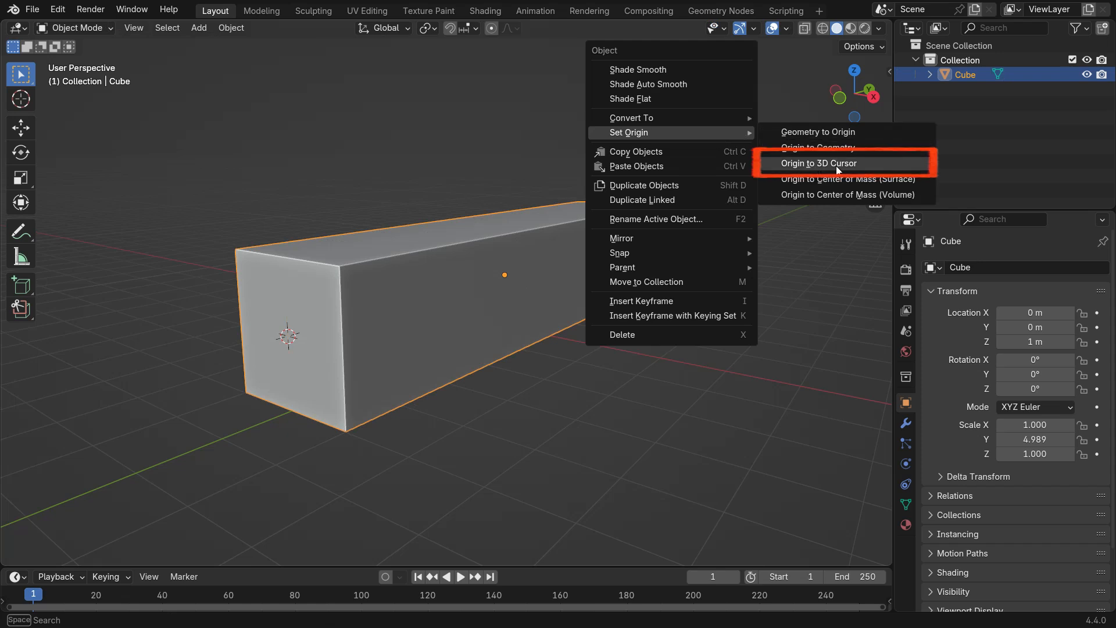
{"action": "left_click", "coordinate": [819, 163]}
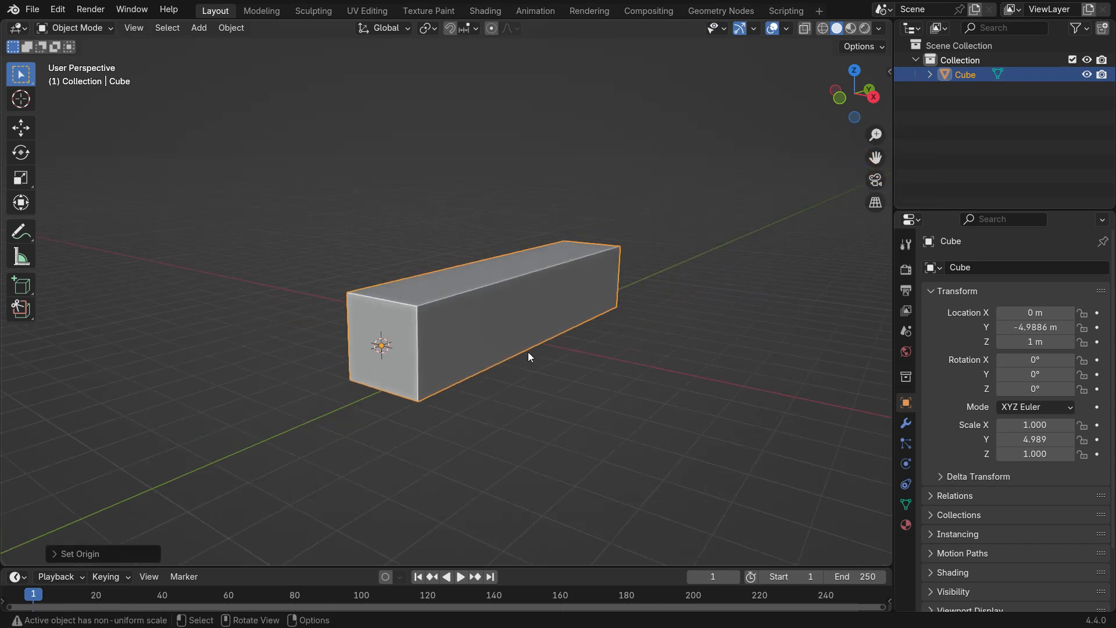
{"action": "key", "text": "r"}
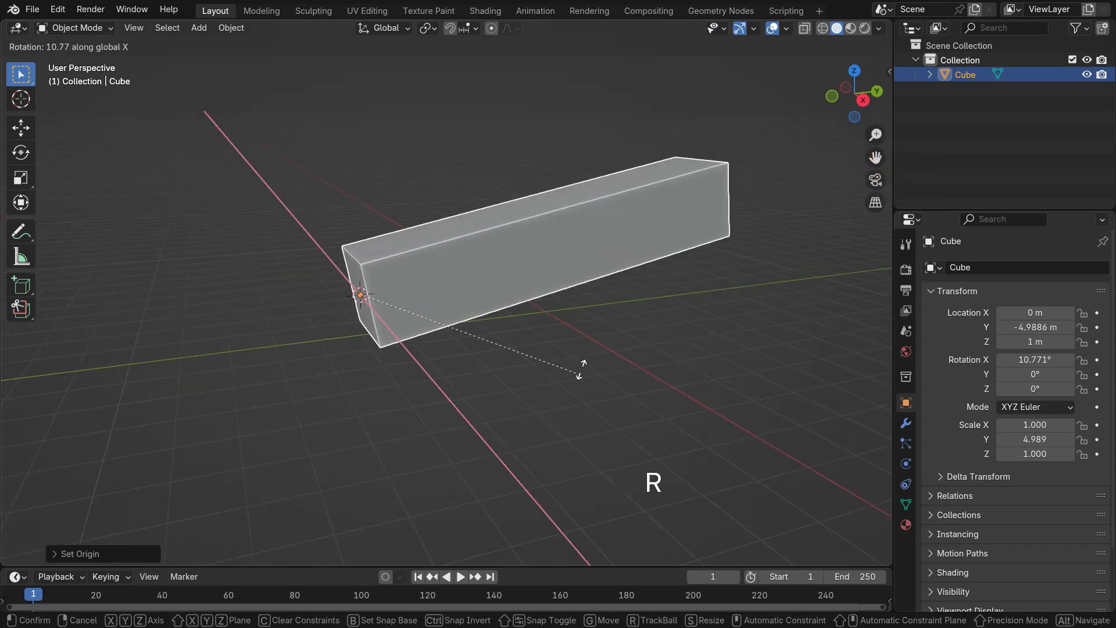